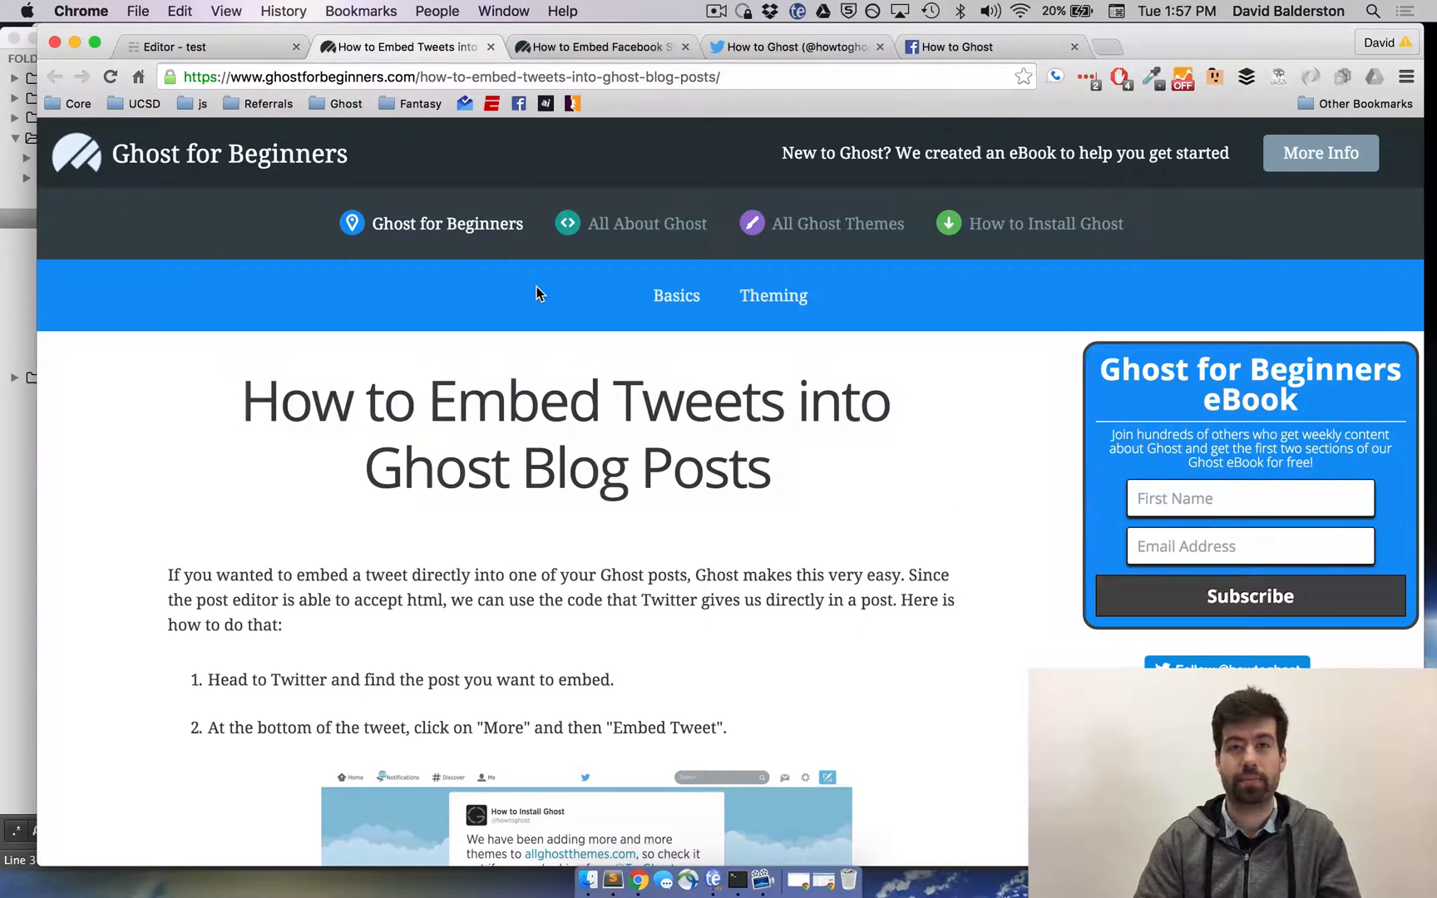
pyautogui.moveTo(504, 271)
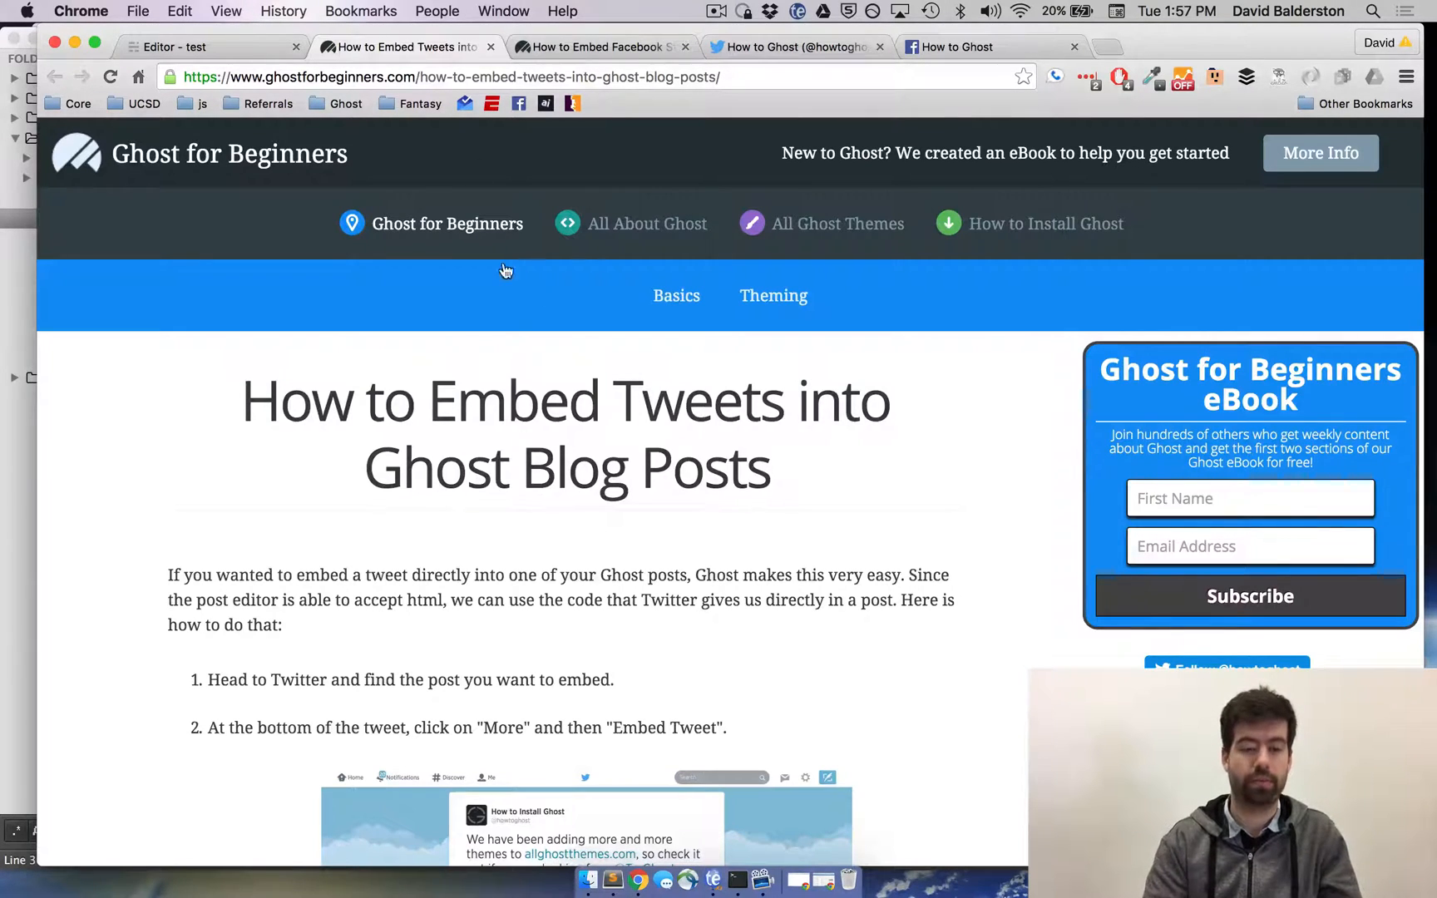
# Get the embed code for the How to Ghost tweet about recording the latest YouTube video.
pyautogui.click(601, 46)
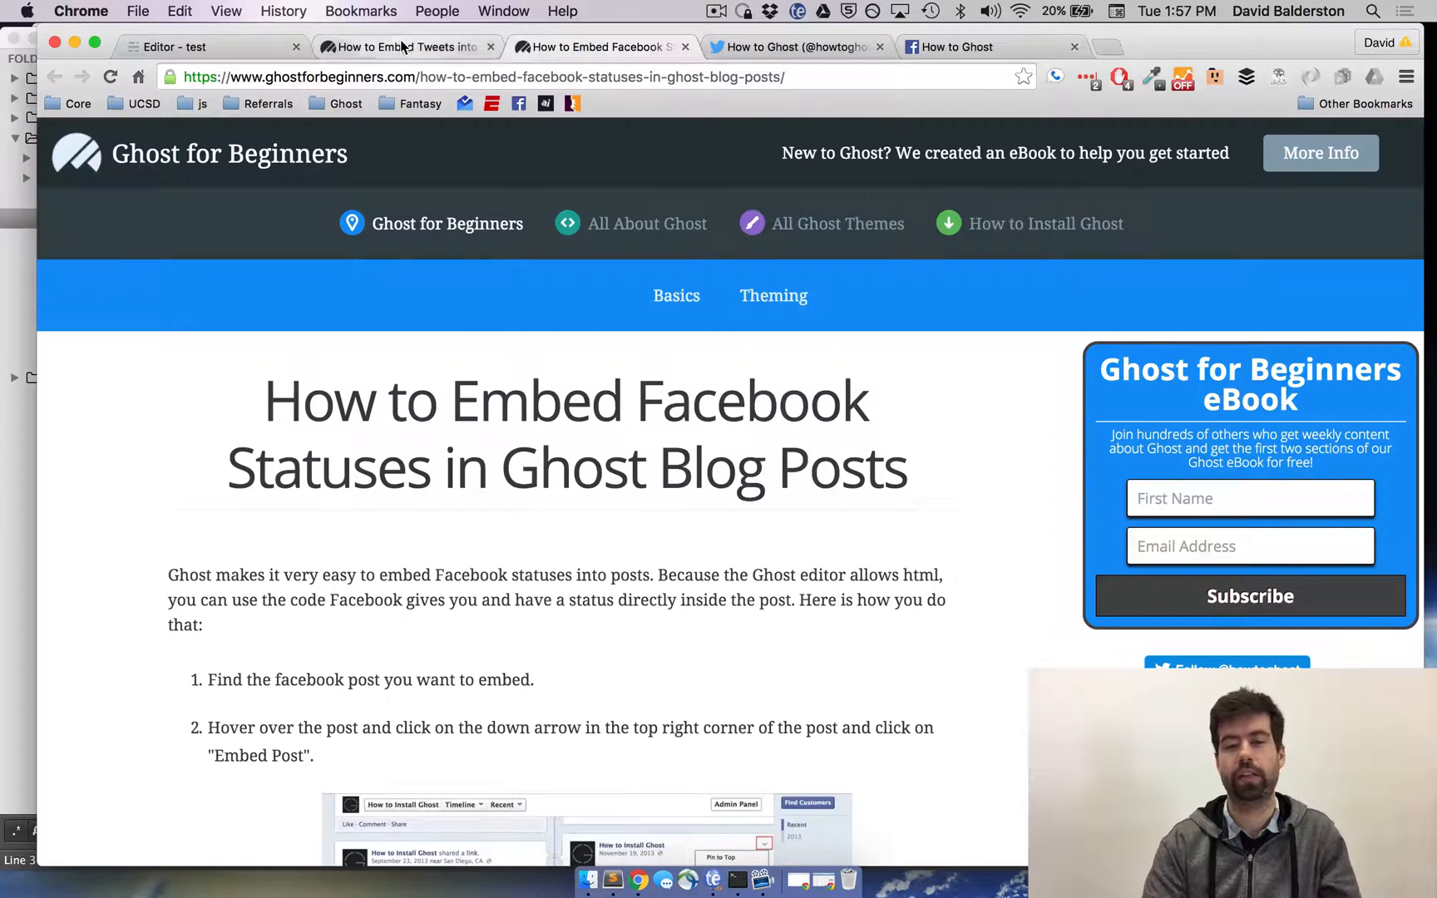
pyautogui.click(402, 47)
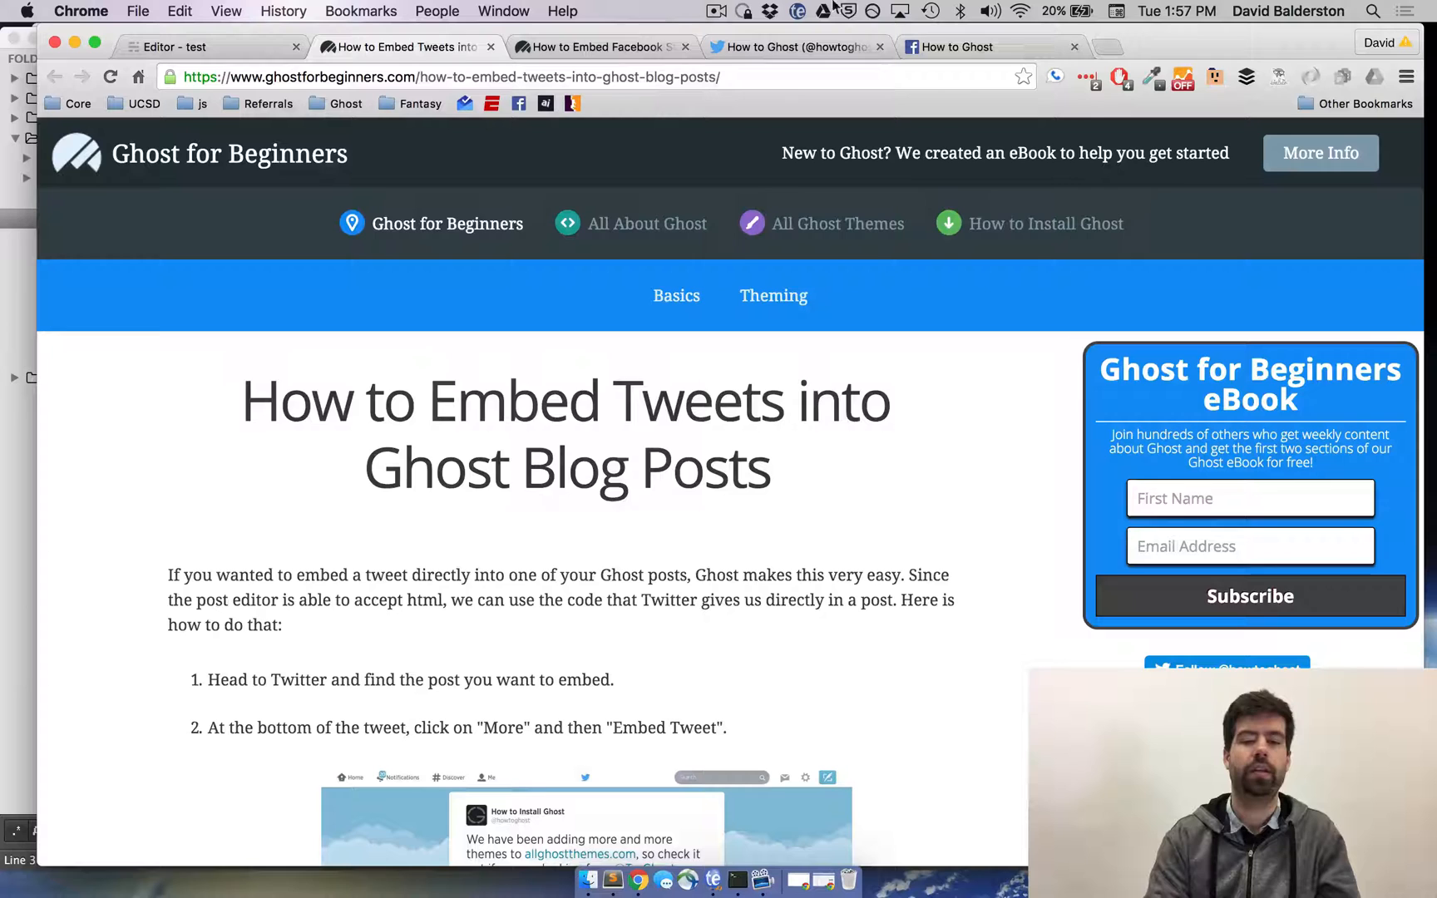
pyautogui.moveTo(797, 47)
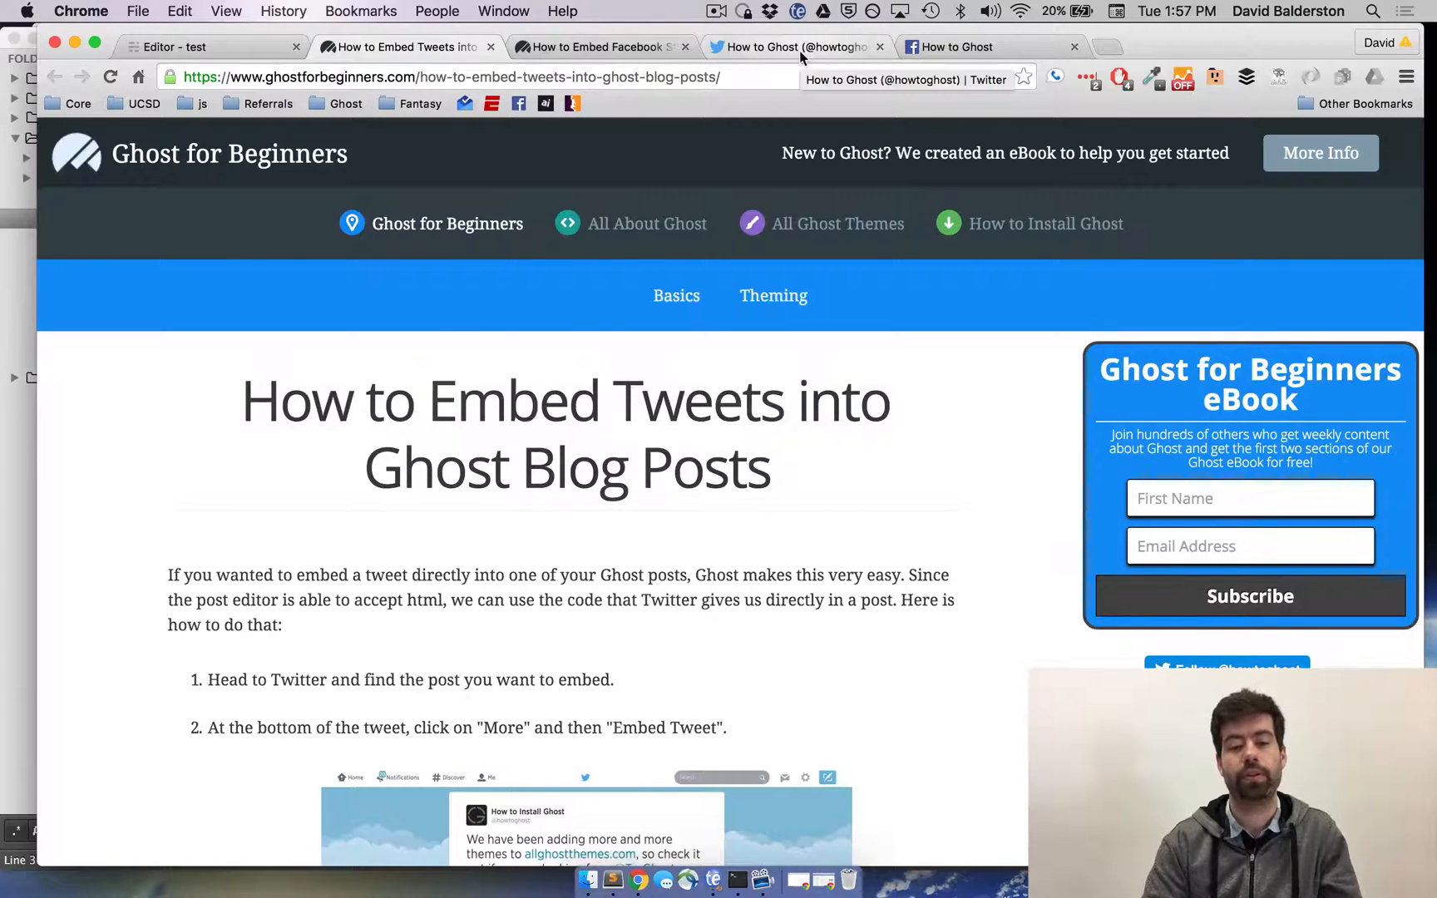
pyautogui.click(793, 47)
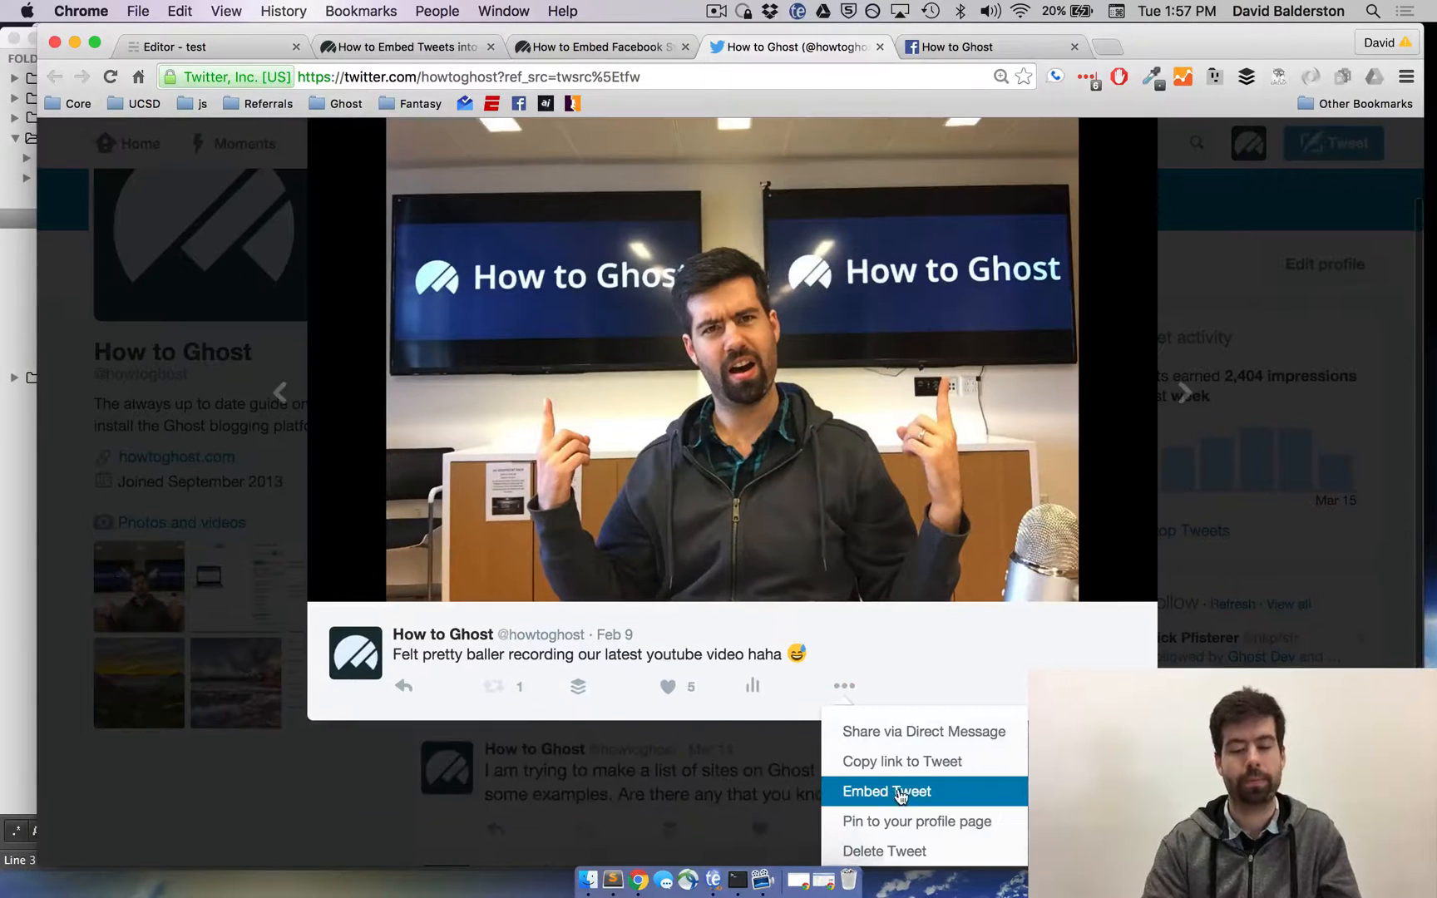
pyautogui.click(885, 792)
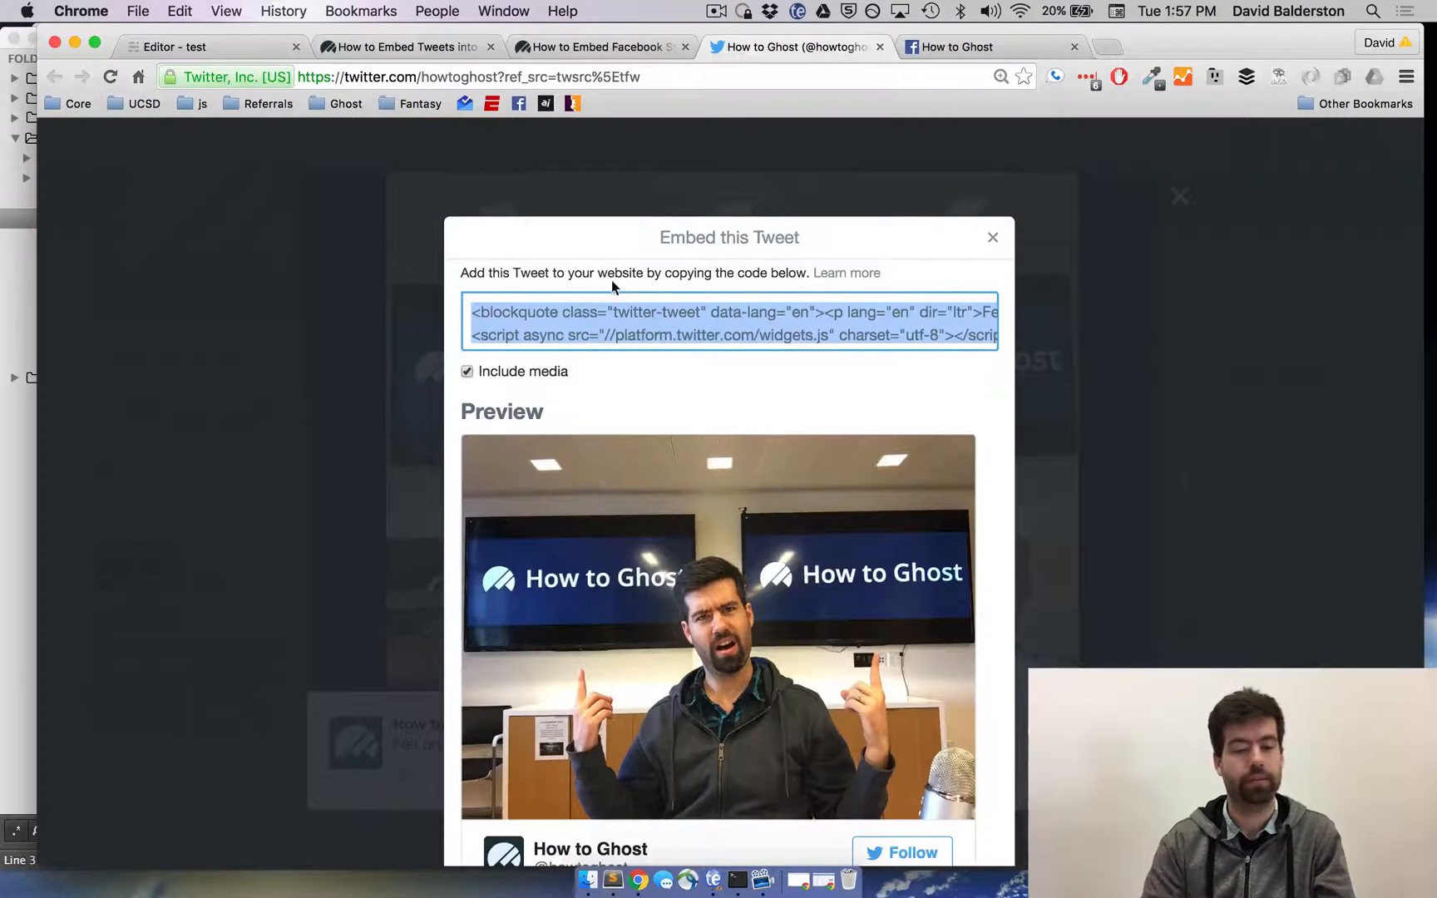
pyautogui.click(212, 47)
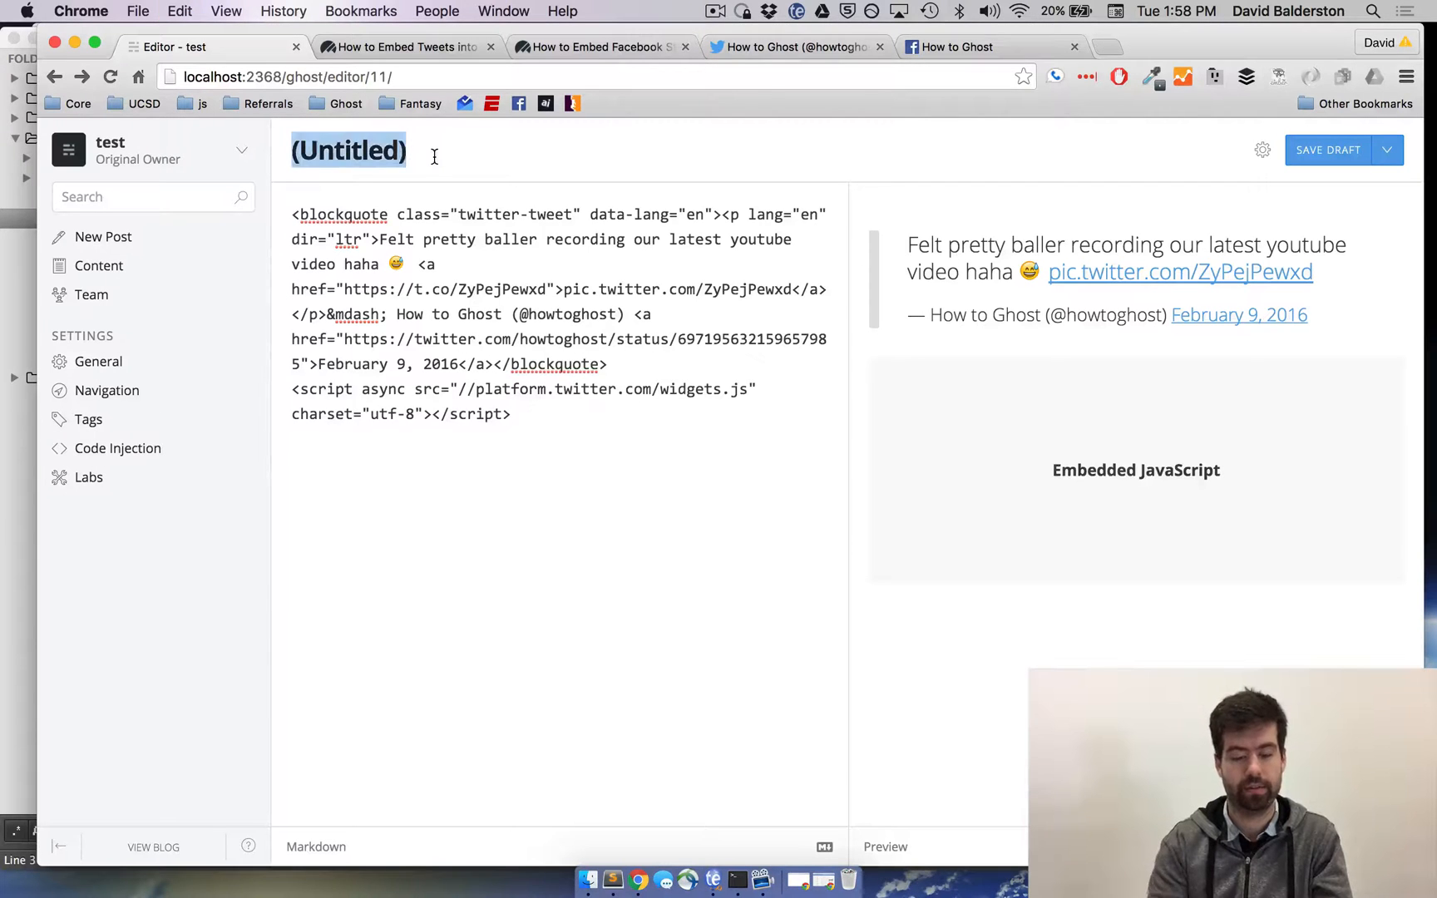
# Title the post 'Twitter' with the tweet embed code as body and publish it now.
pyautogui.write('Twitter')
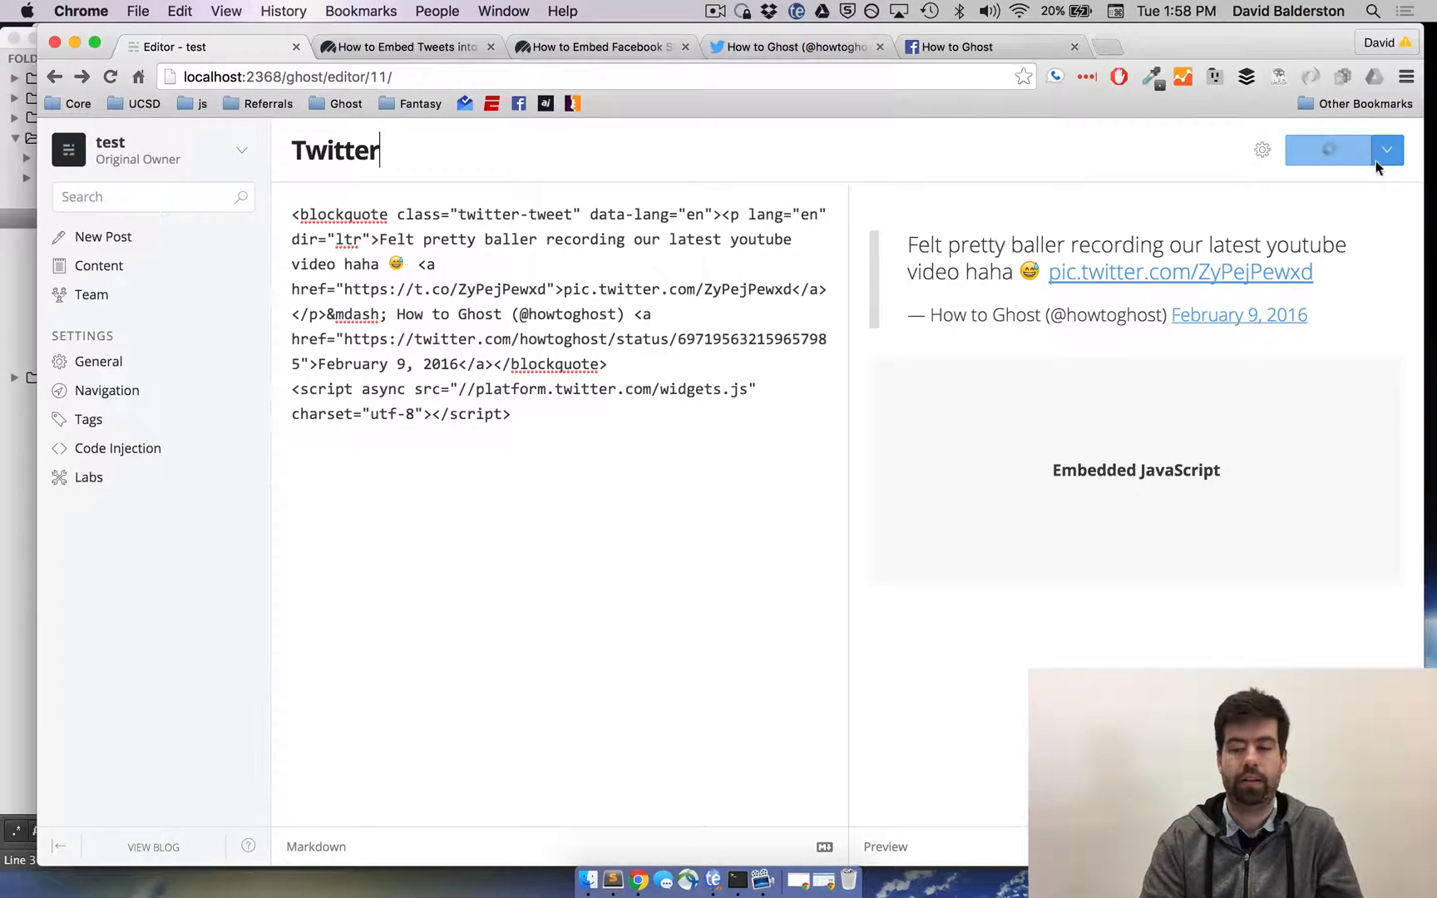
pyautogui.click(1387, 150)
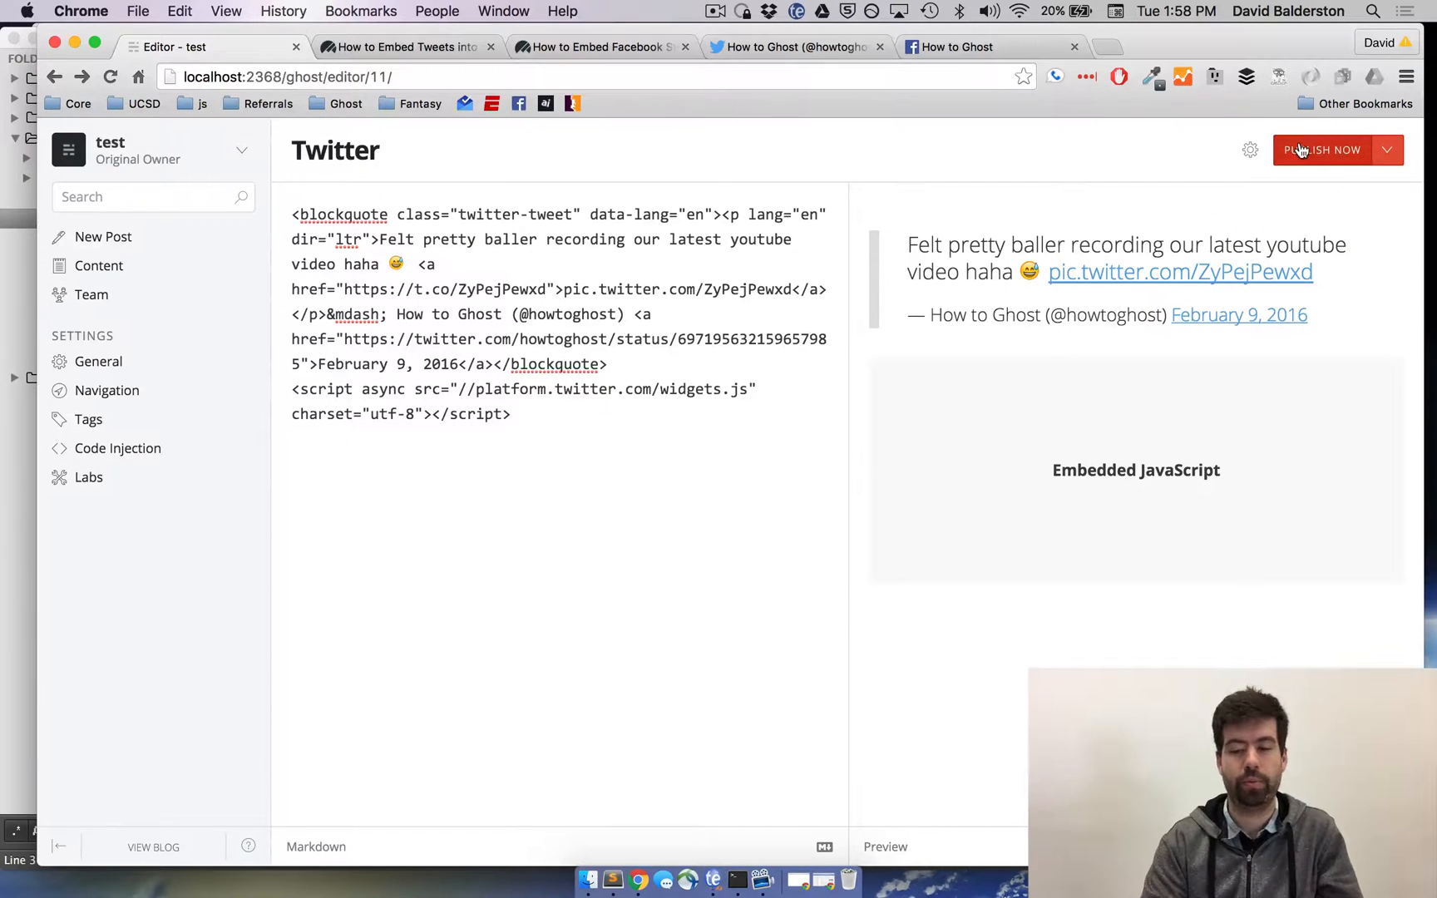
pyautogui.click(1323, 149)
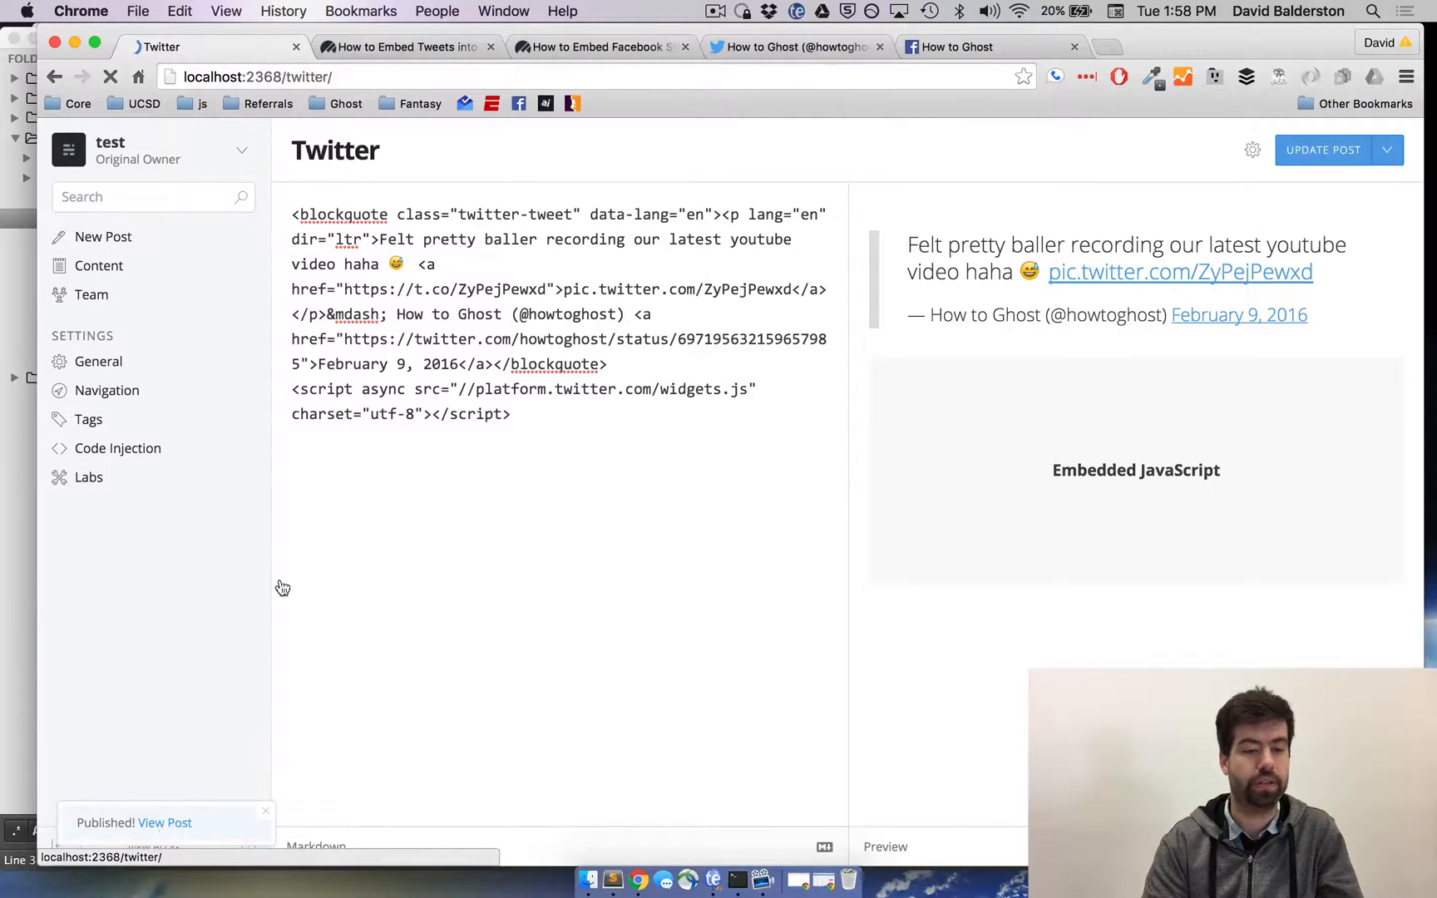
pyautogui.click(165, 821)
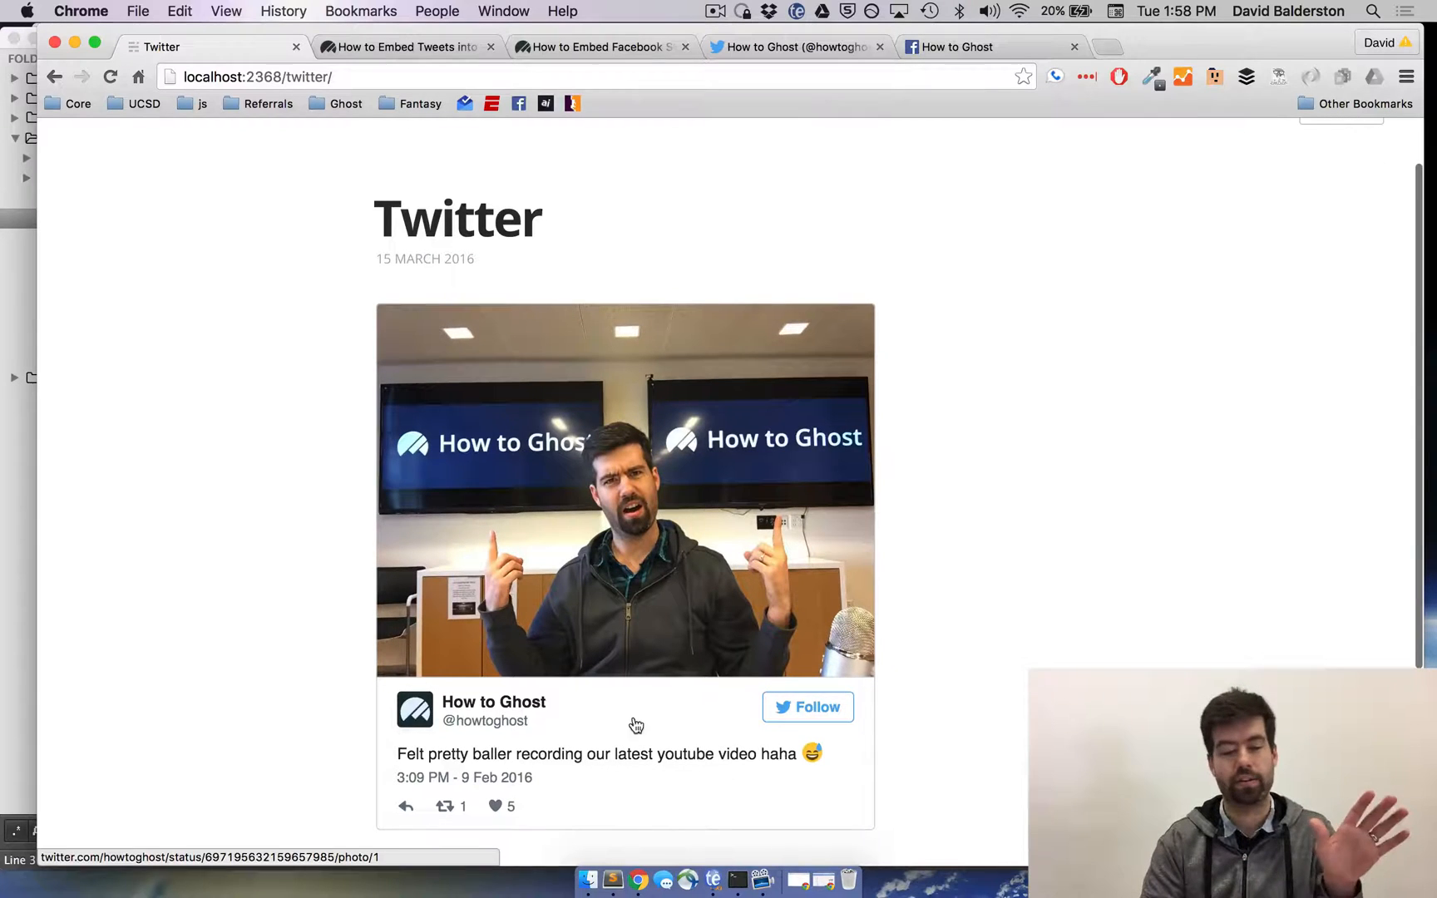
pyautogui.moveTo(616, 389)
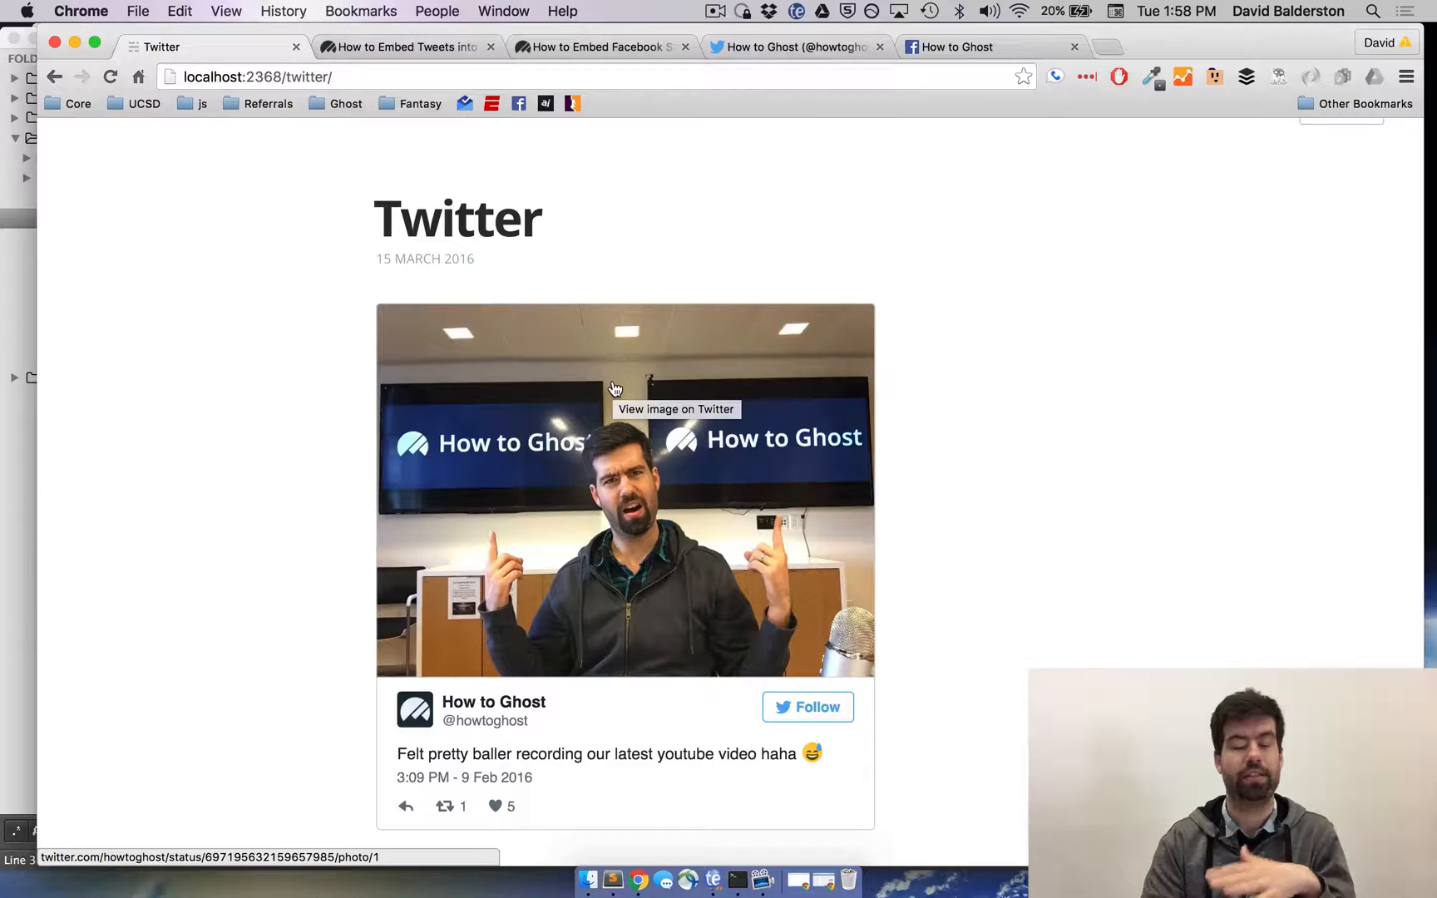
pyautogui.moveTo(388, 135)
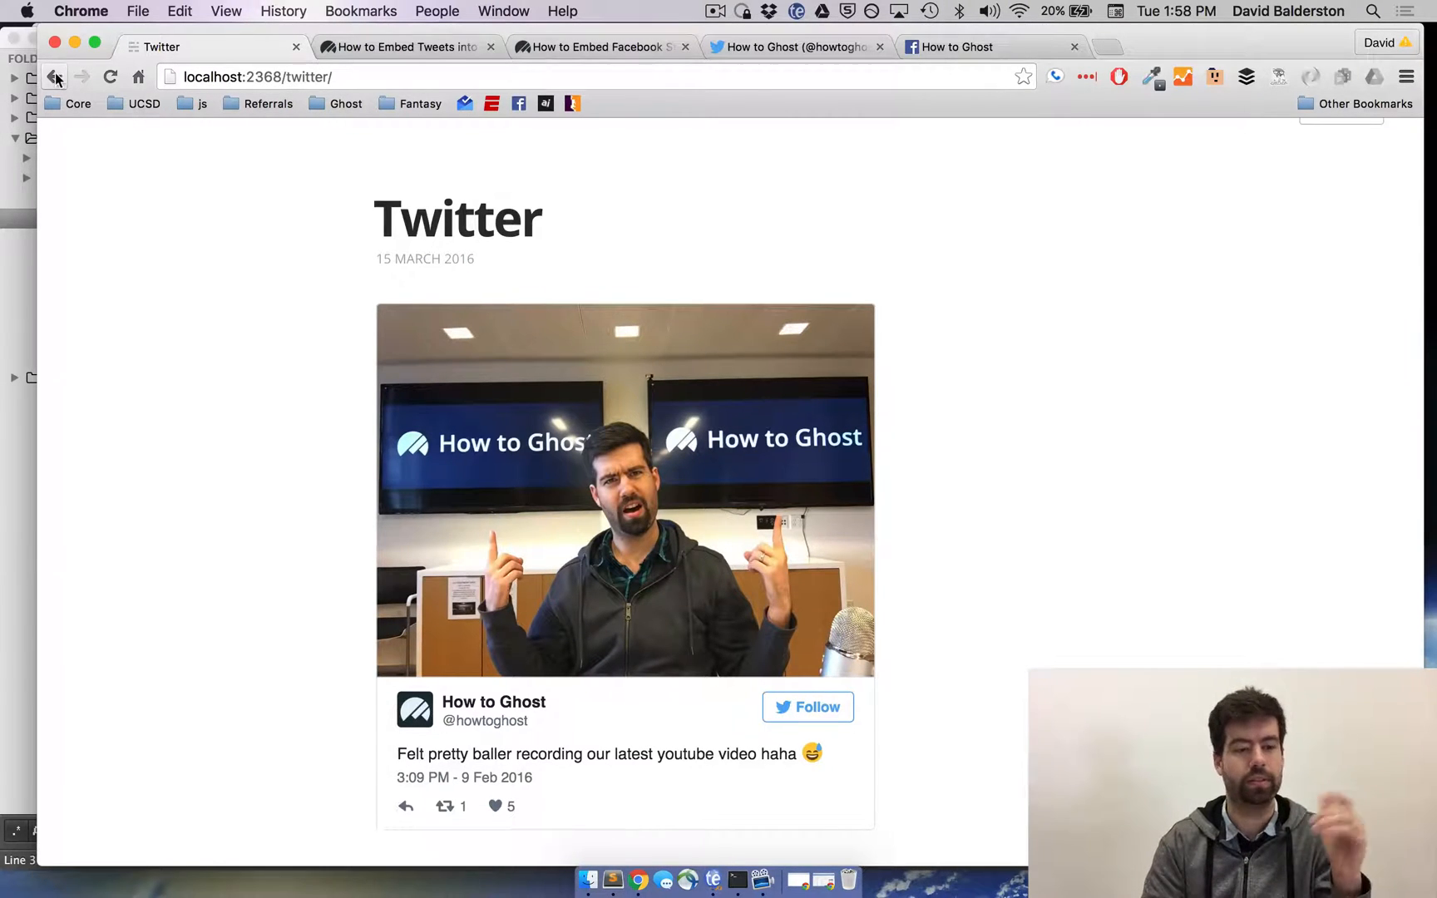
pyautogui.click(55, 77)
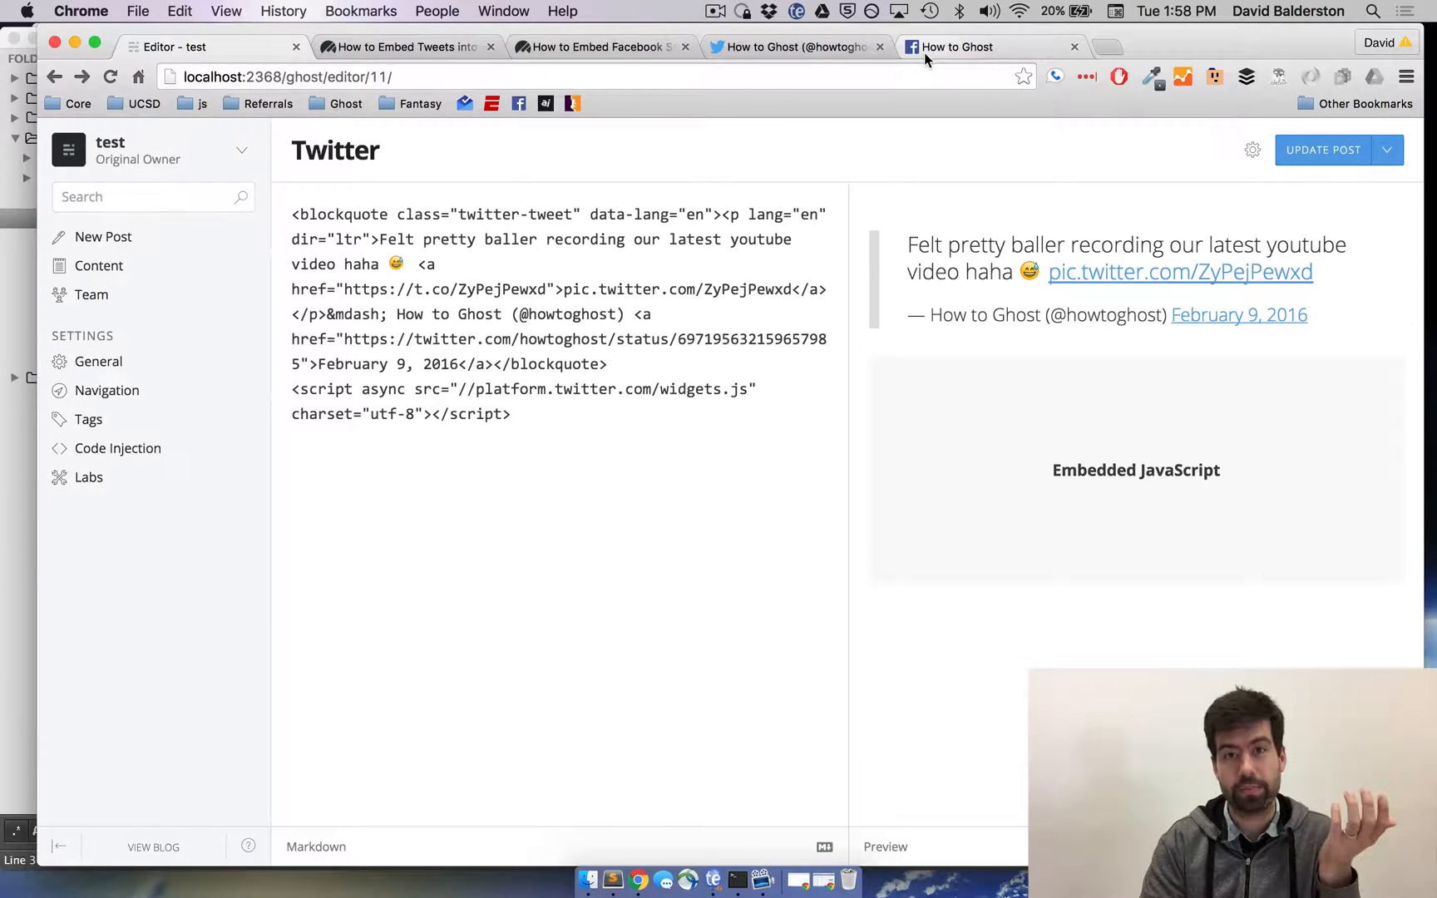
# Get the embed code for the How to Ghost page's DigitalOcean hosting post and return to Ghost.
pyautogui.click(989, 46)
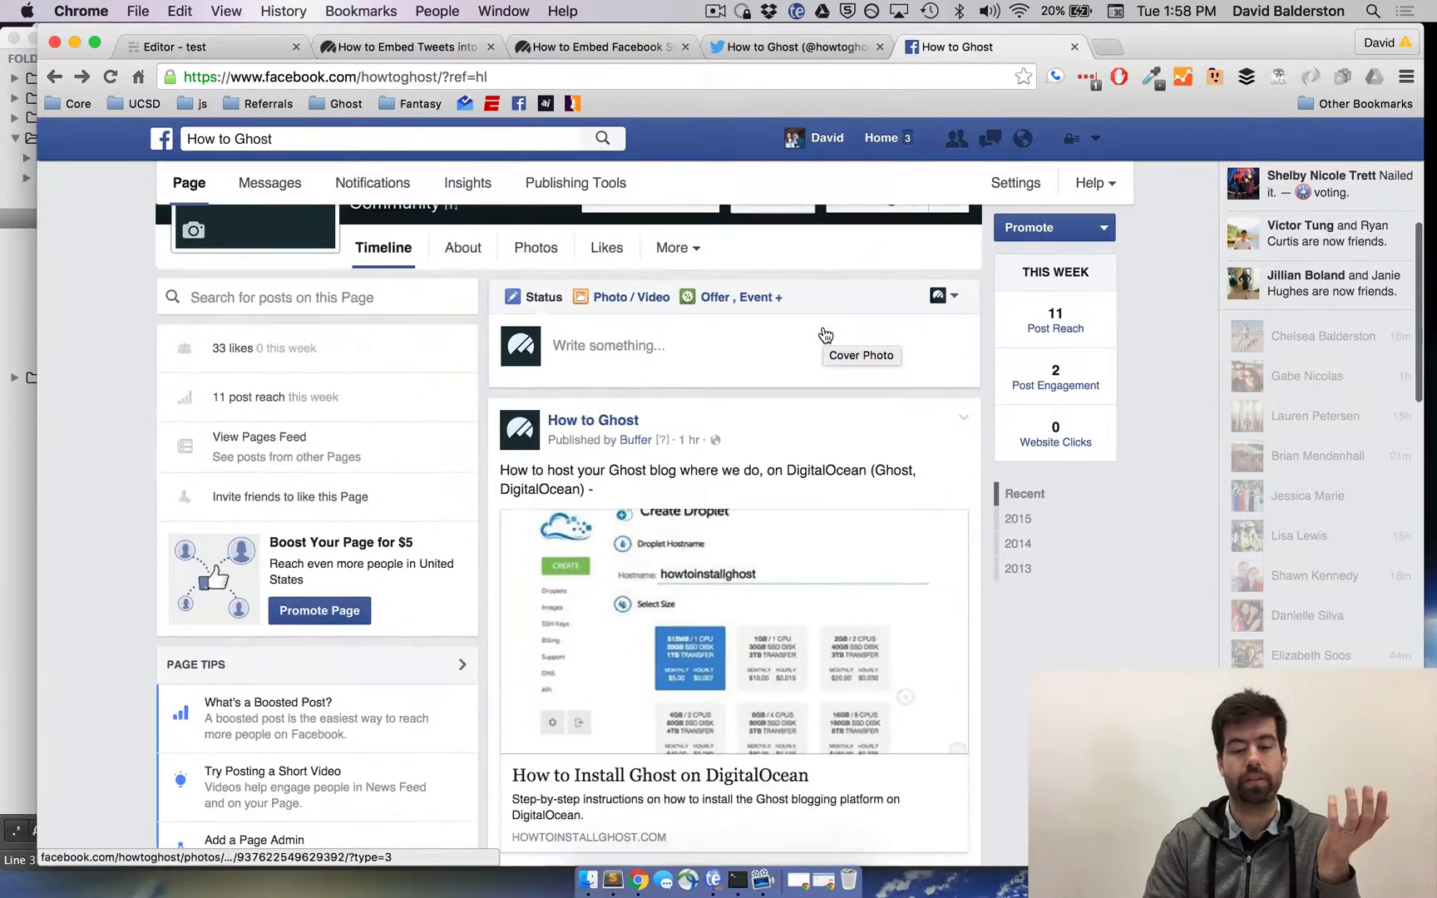
pyautogui.scroll(-3)
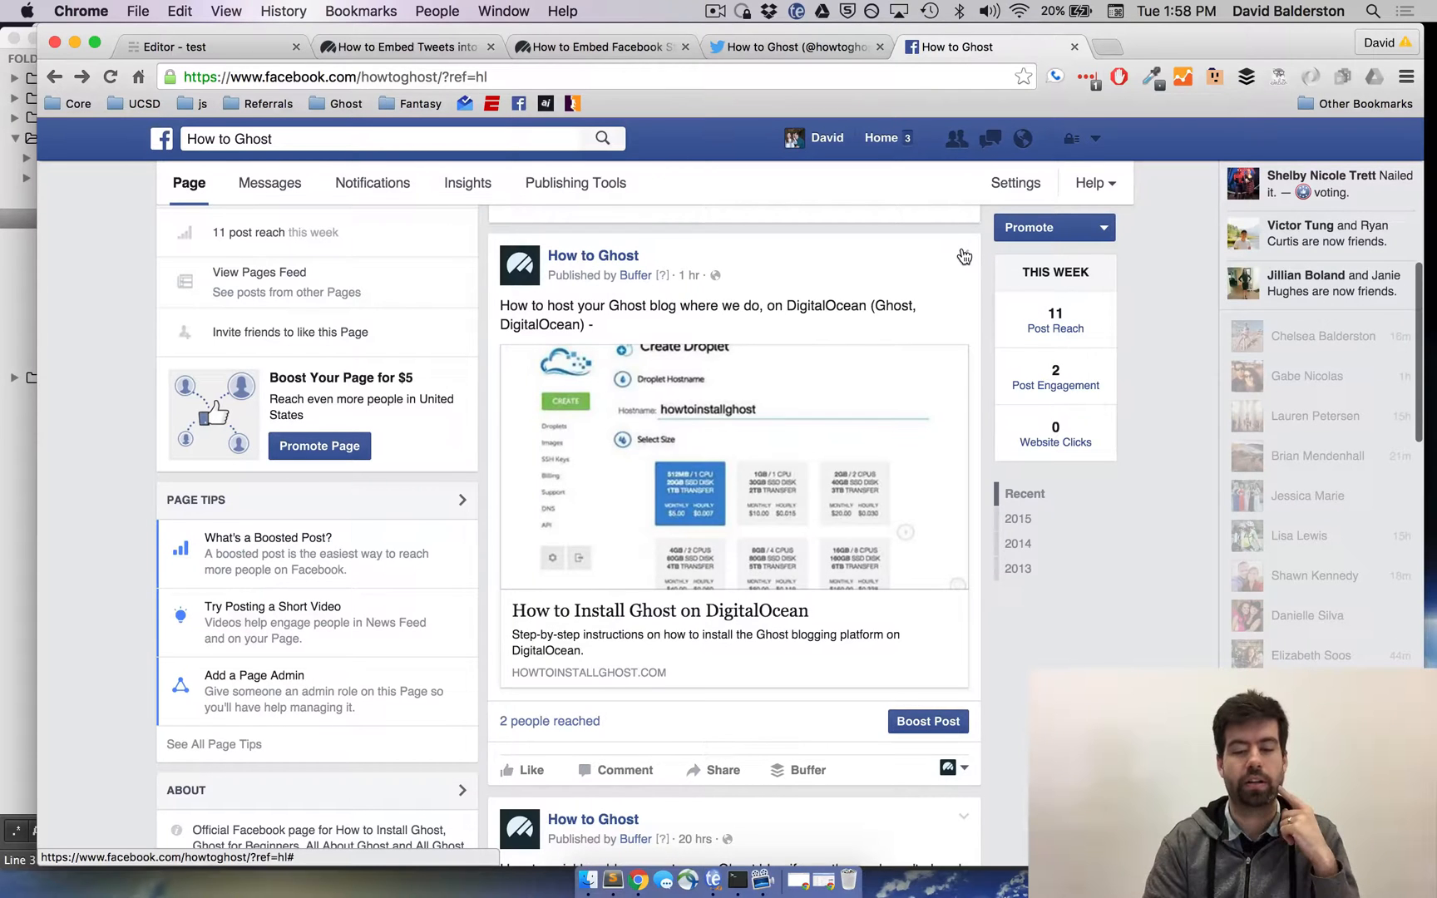
pyautogui.click(964, 251)
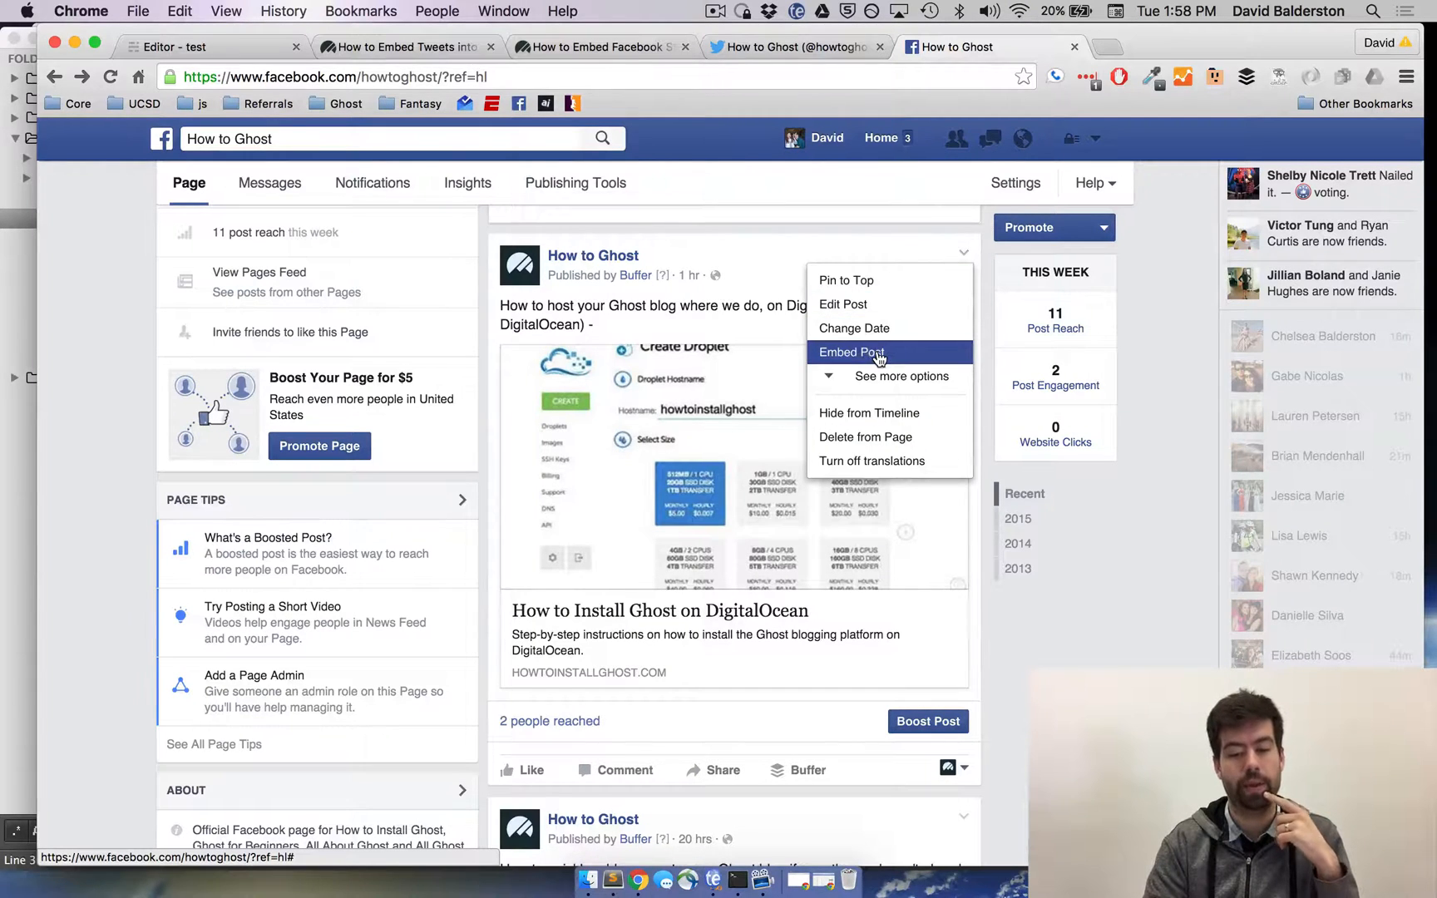
pyautogui.click(850, 352)
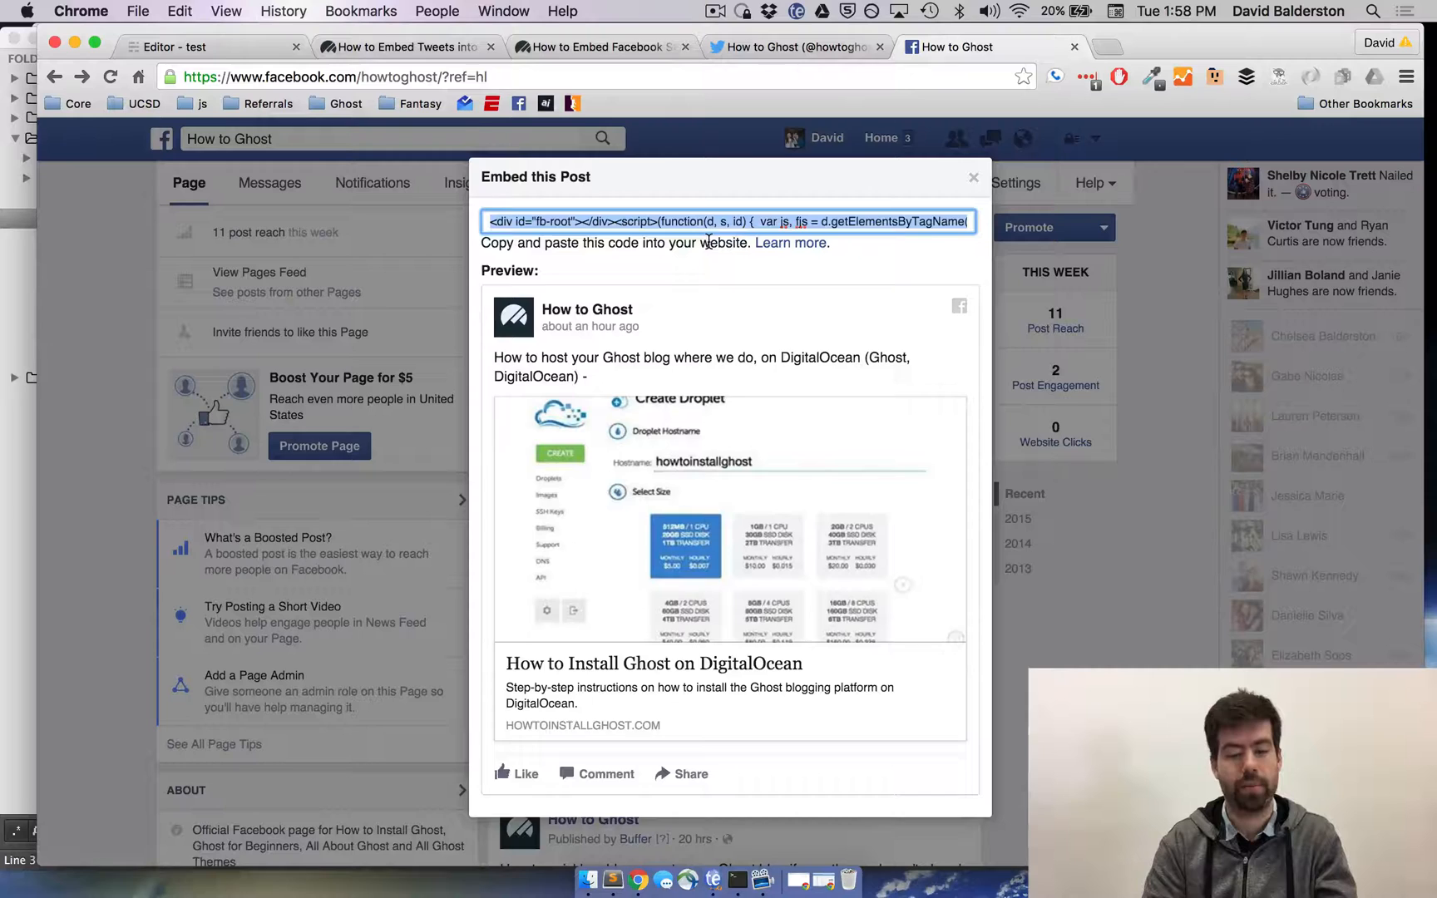
pyautogui.click(183, 46)
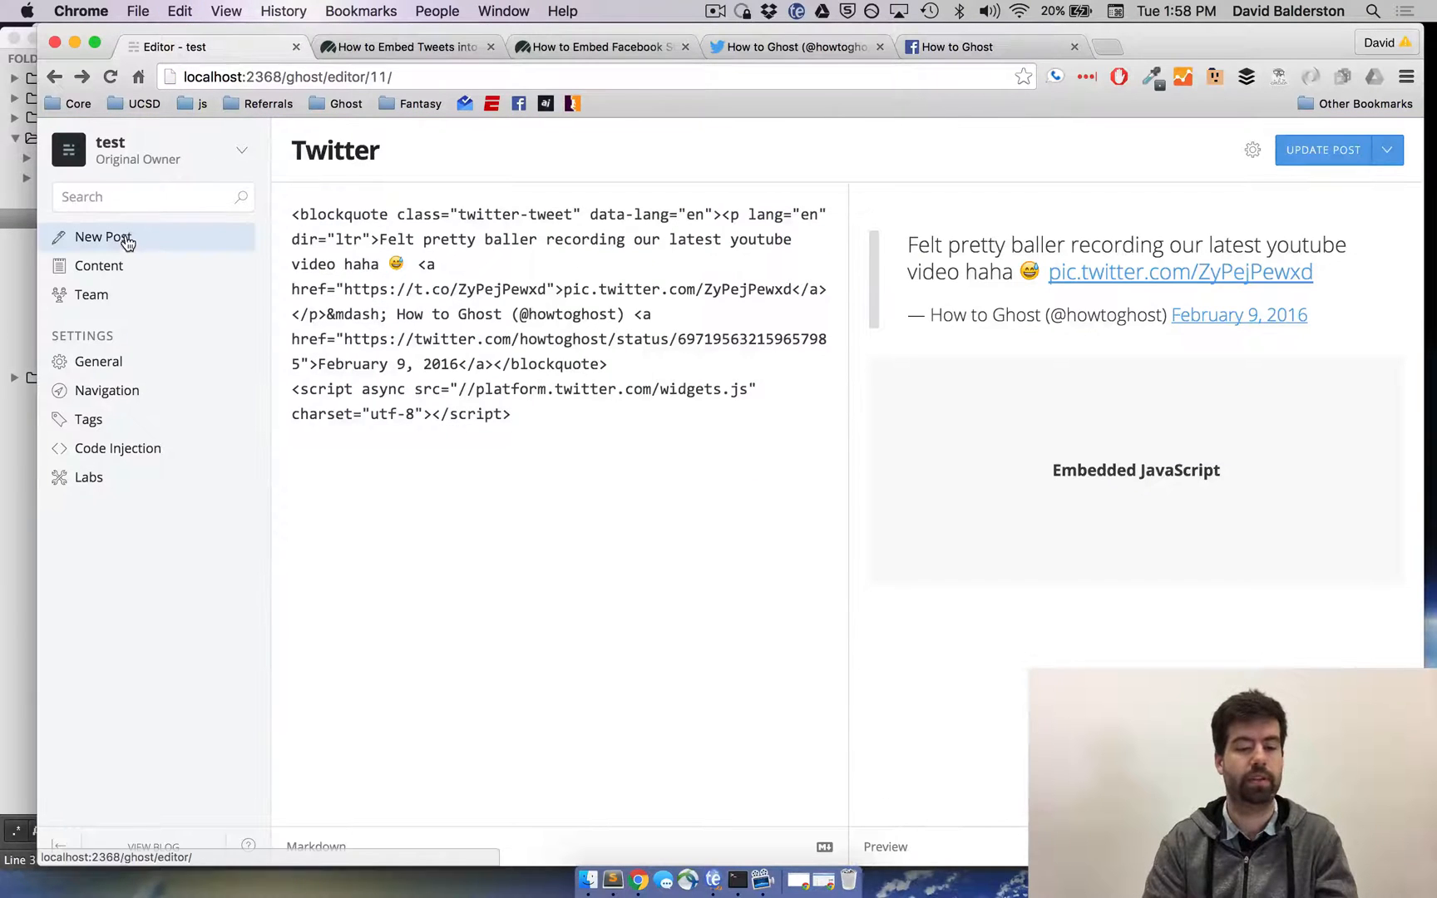
# Create a new post 'Facebook' with the Facebook embed code and publish it now.
pyautogui.click(103, 237)
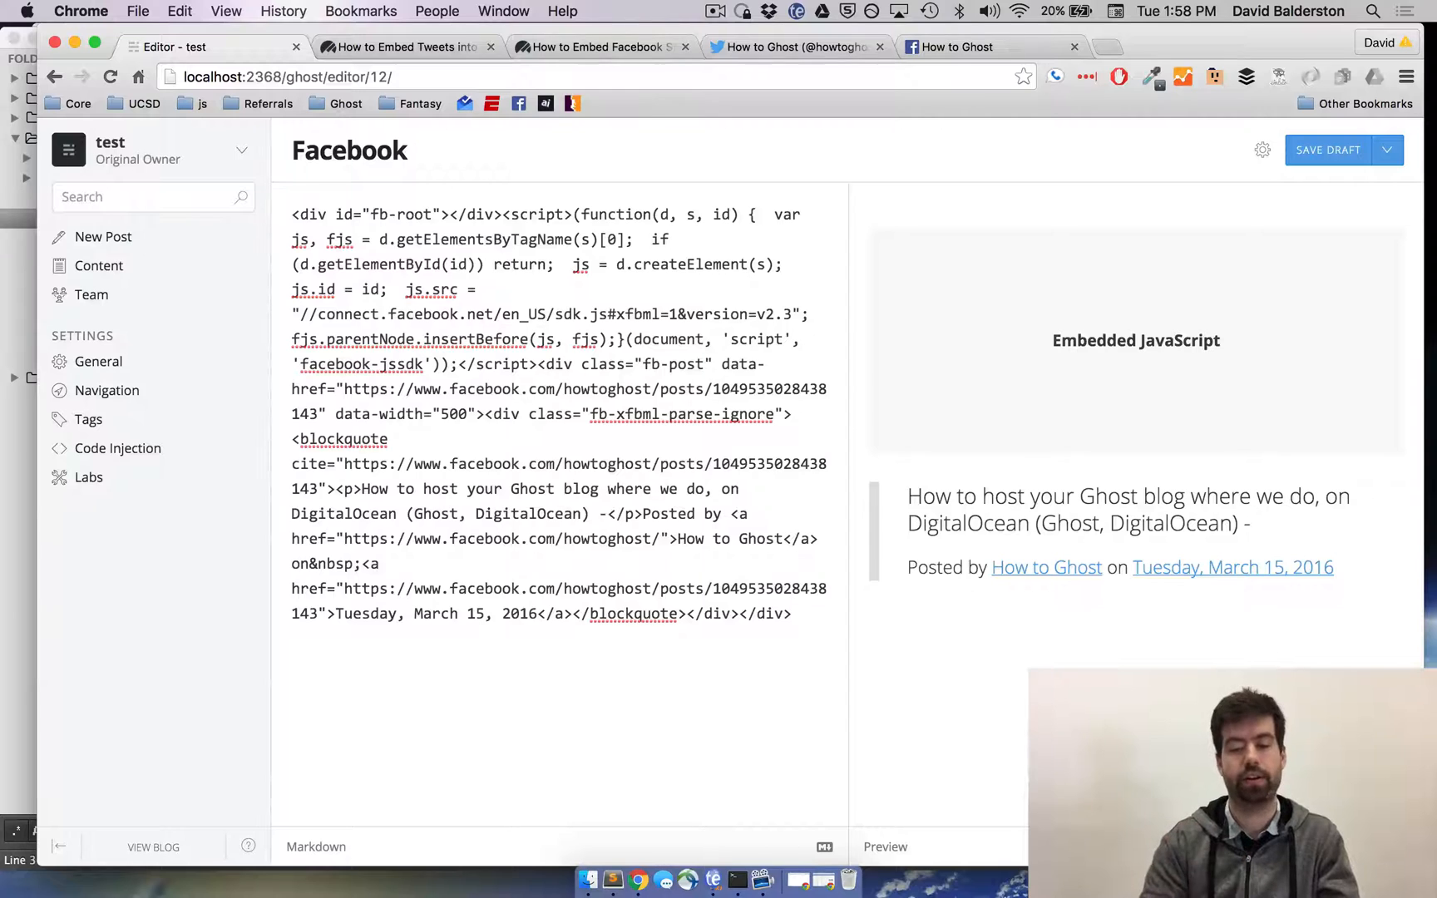
pyautogui.click(1387, 149)
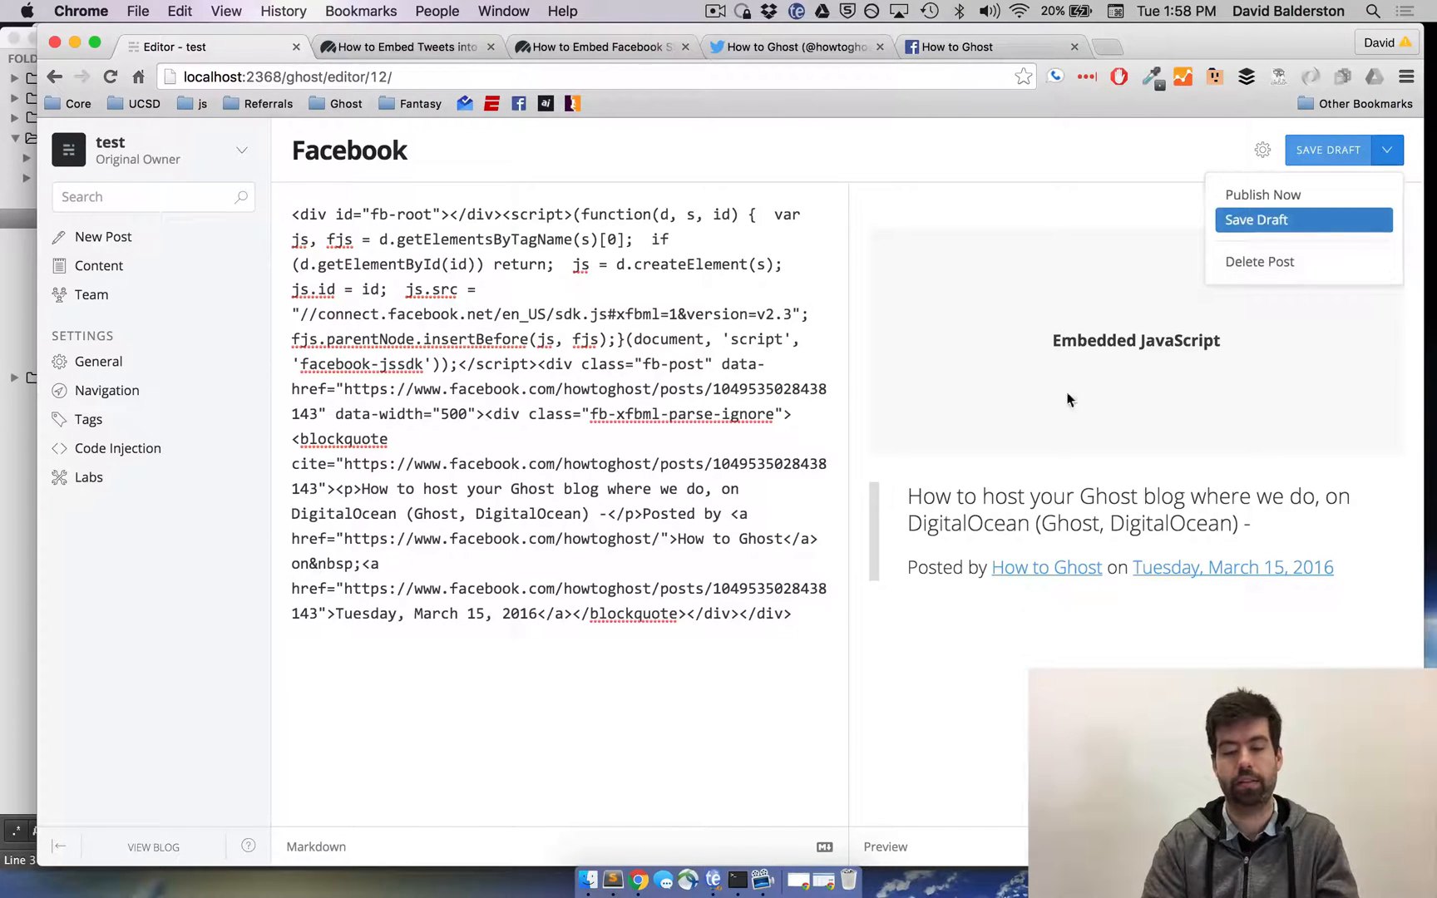
pyautogui.click(1263, 194)
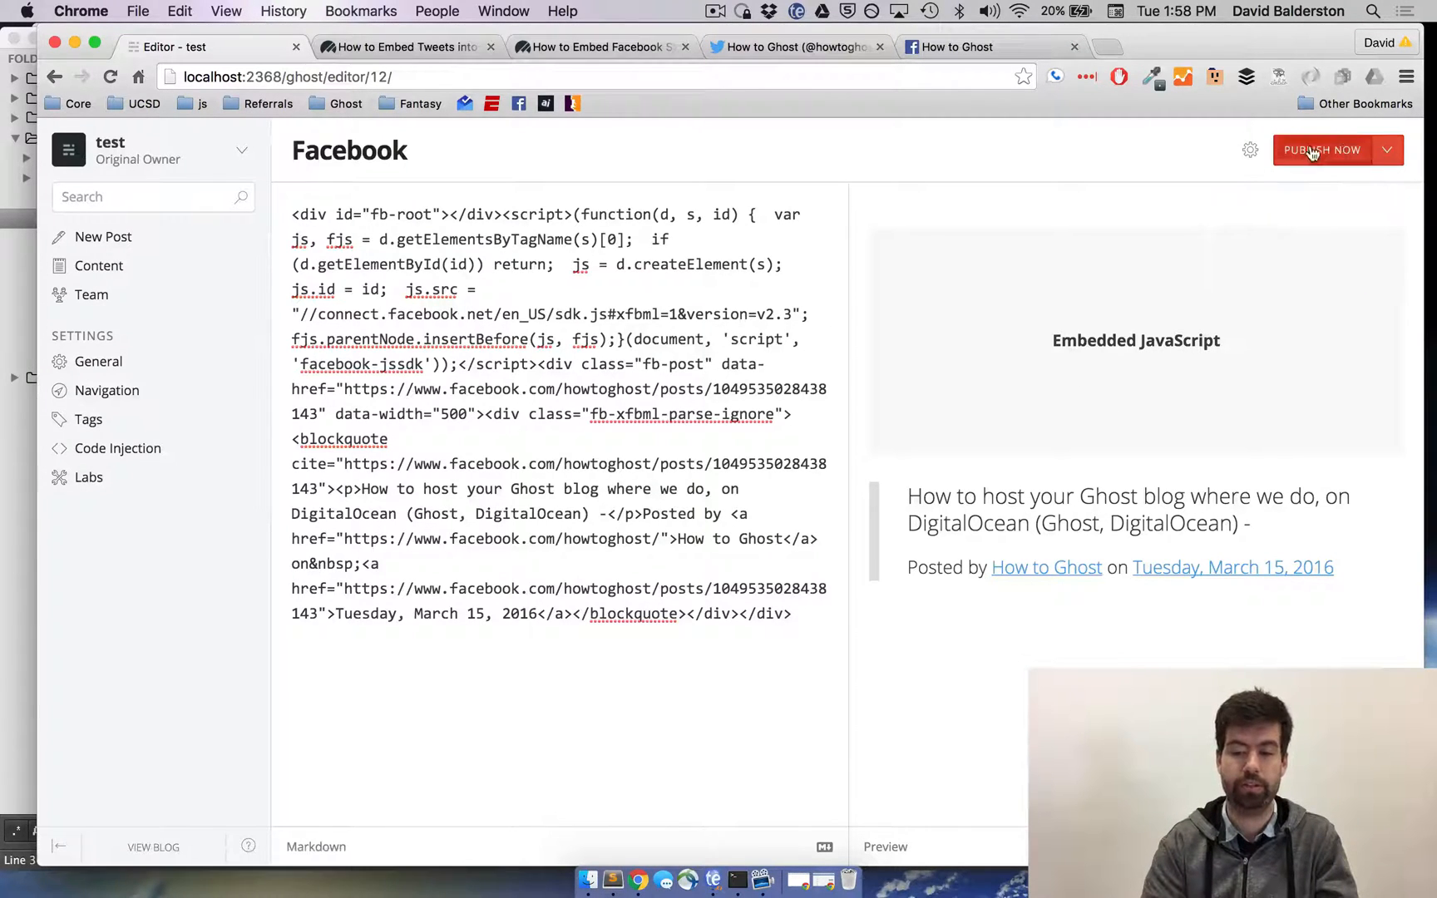
pyautogui.click(1323, 150)
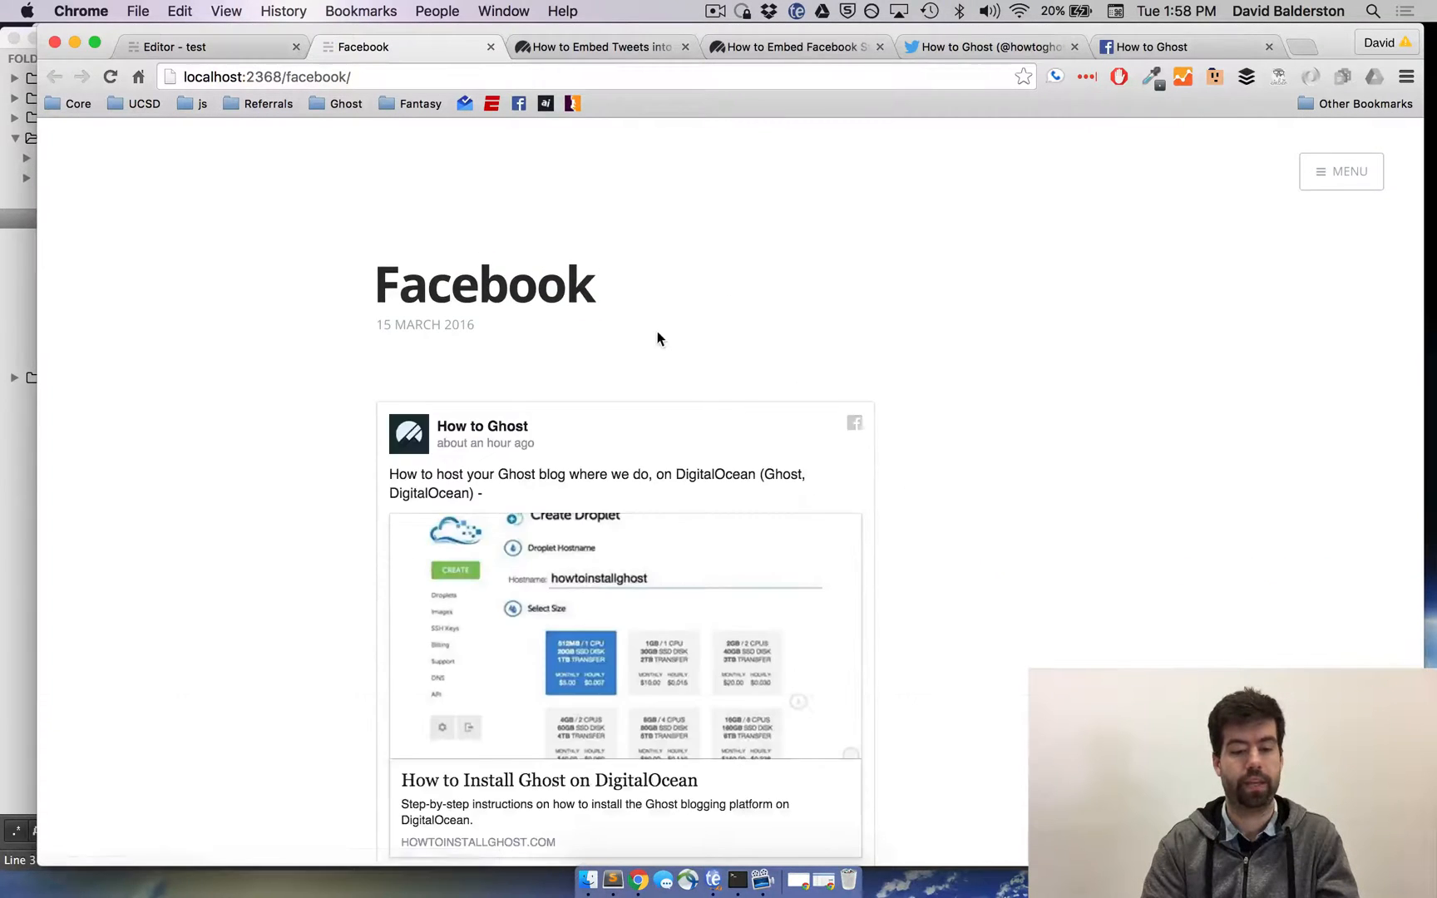
pyautogui.scroll(-3)
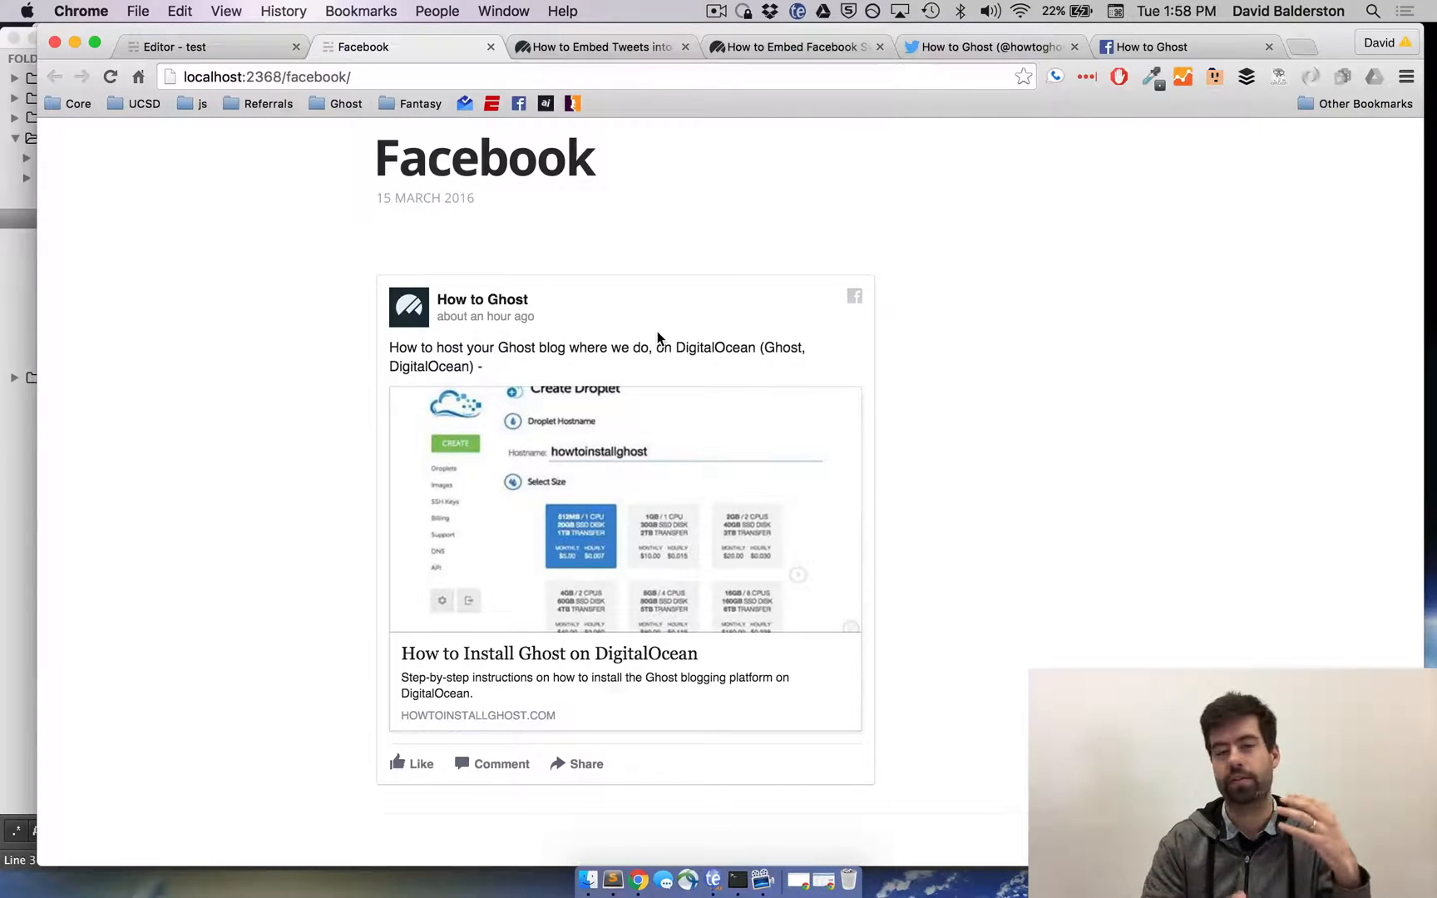
pyautogui.moveTo(1031, 55)
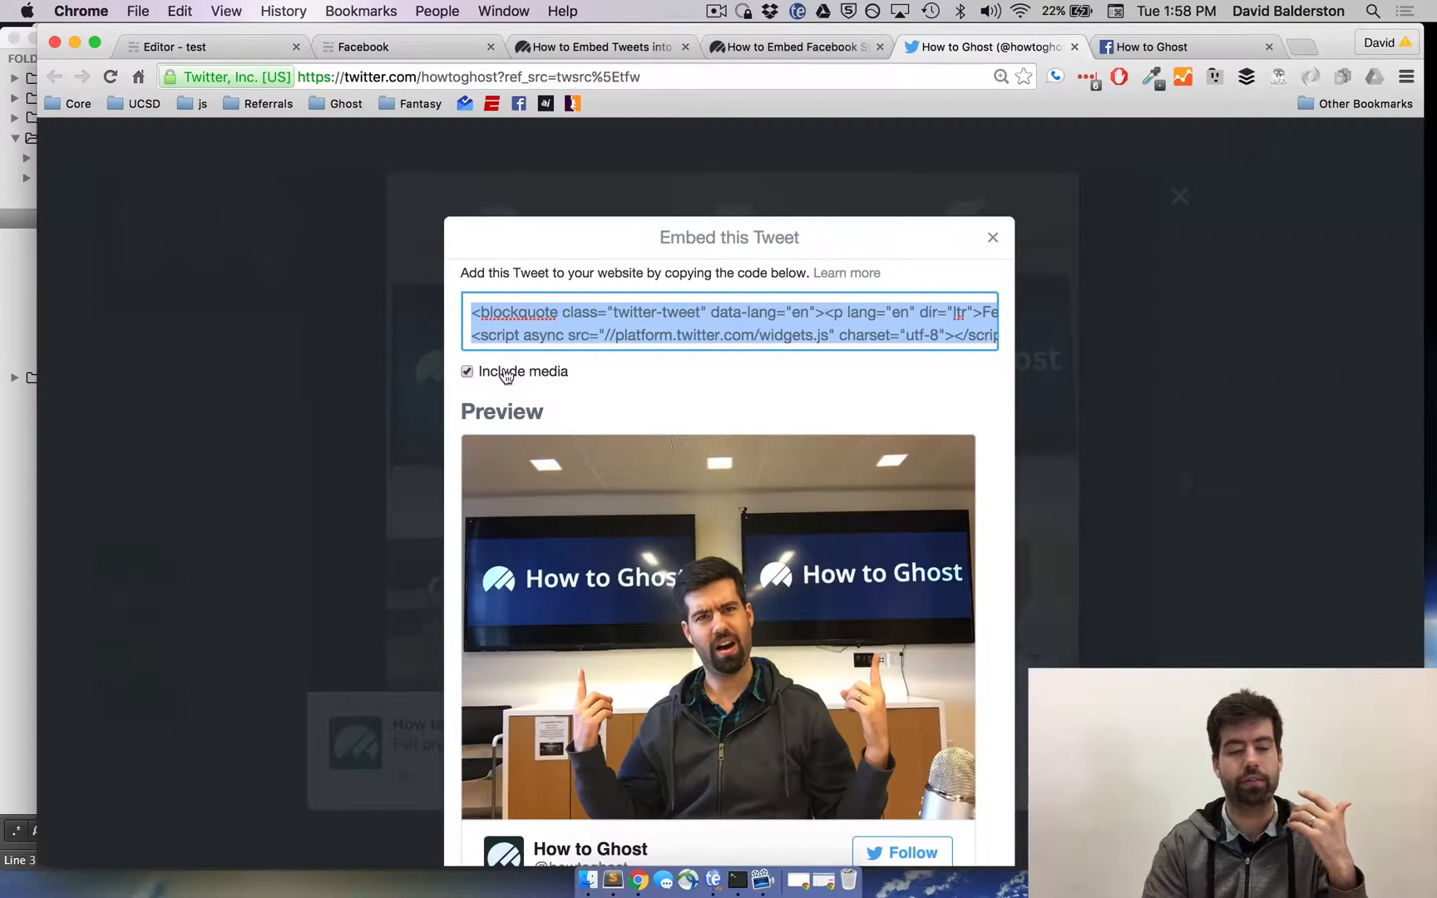
pyautogui.click(362, 47)
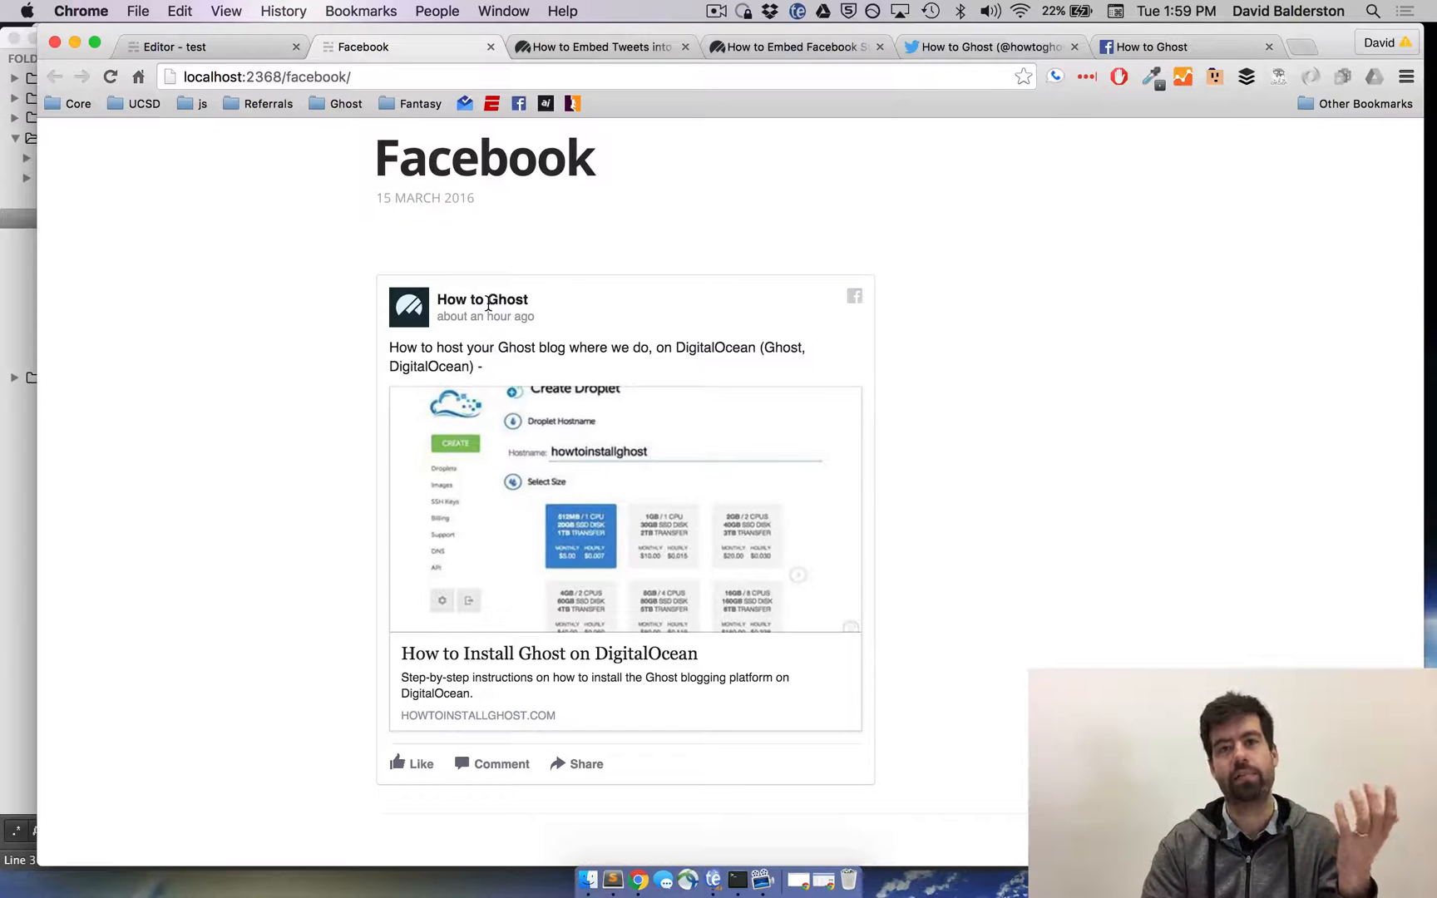
pyautogui.moveTo(142, 121)
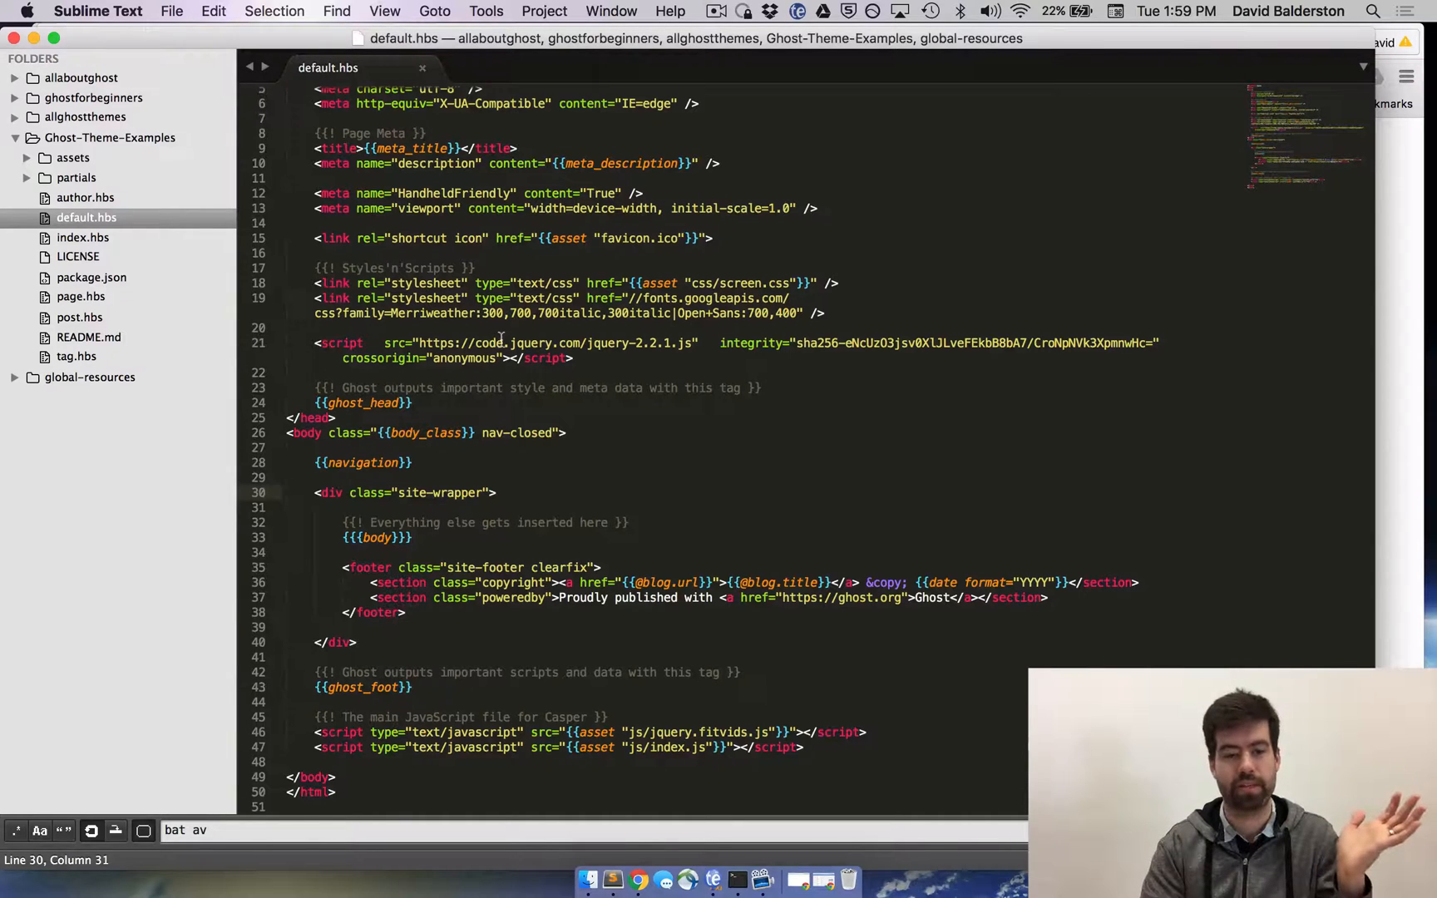
# Insert the Facebook embed code after <body> in default.hbs, save, and view the blog.
pyautogui.click(574, 433)
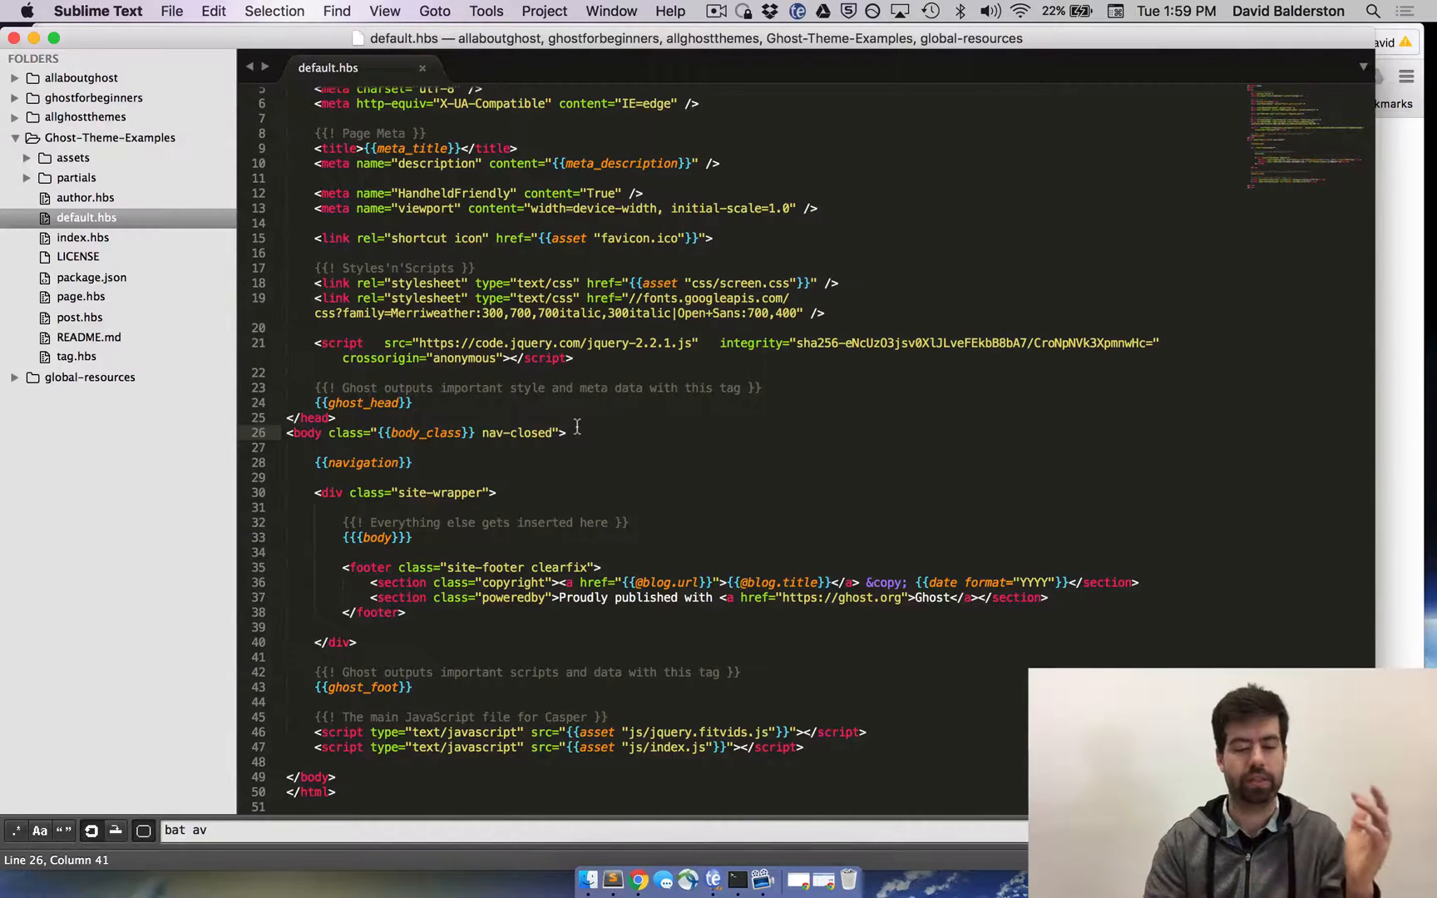
pyautogui.press('enter')
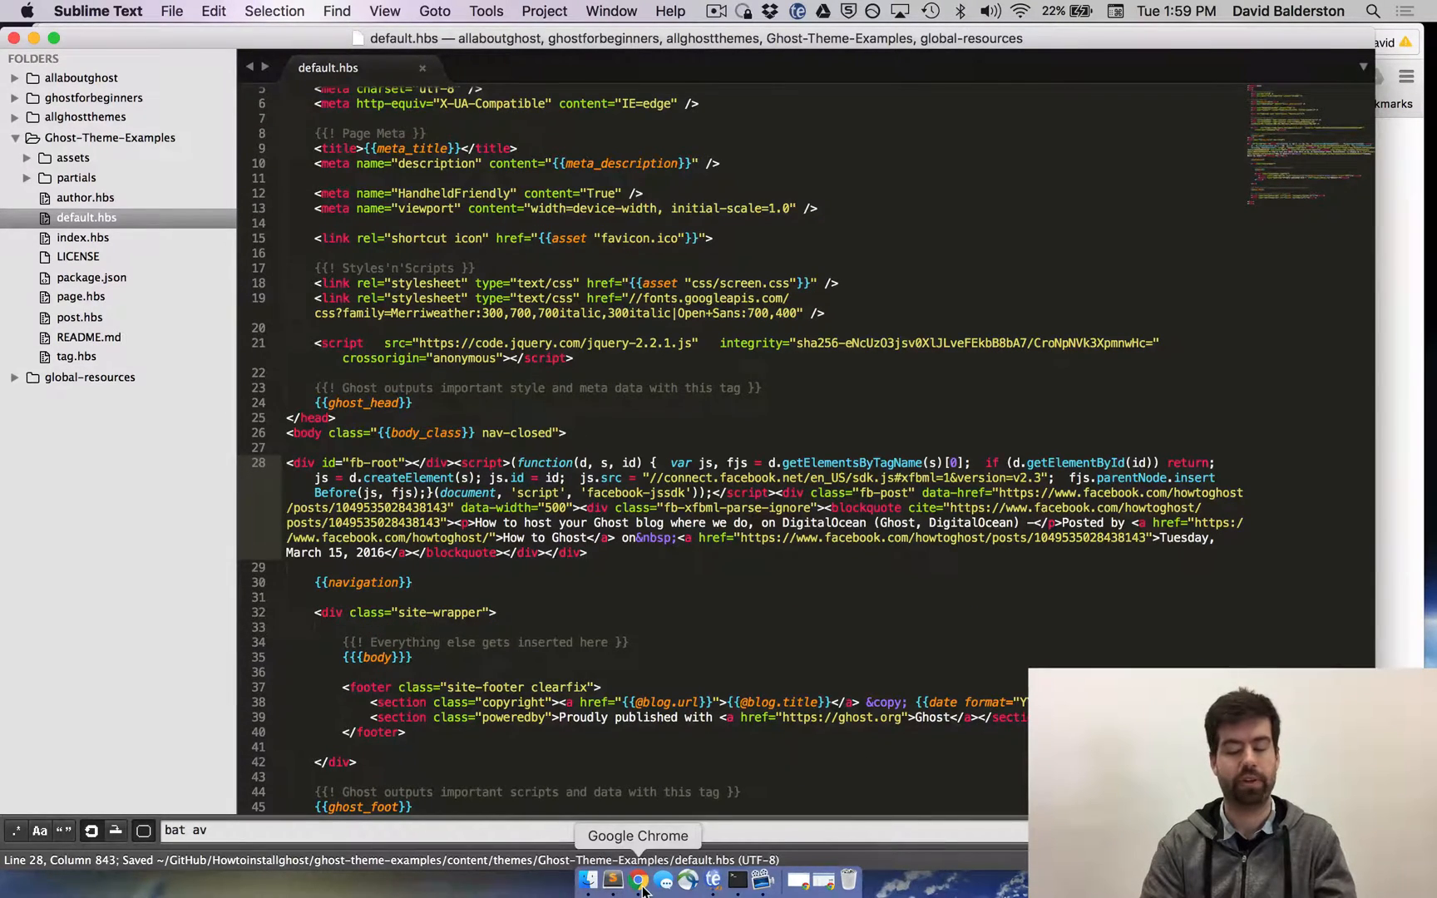
pyautogui.click(639, 882)
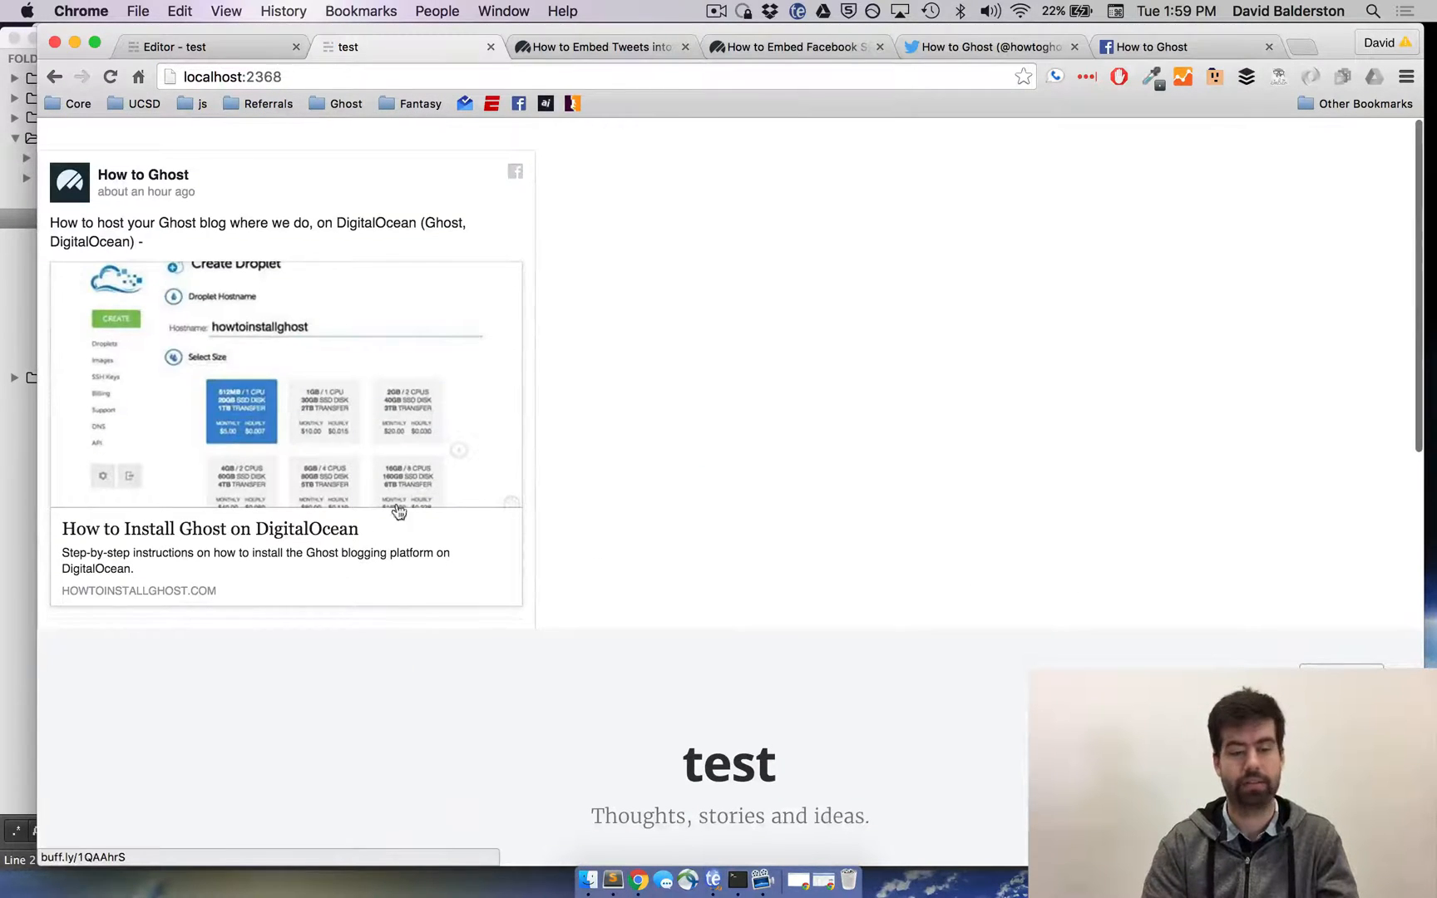
pyautogui.moveTo(590, 506)
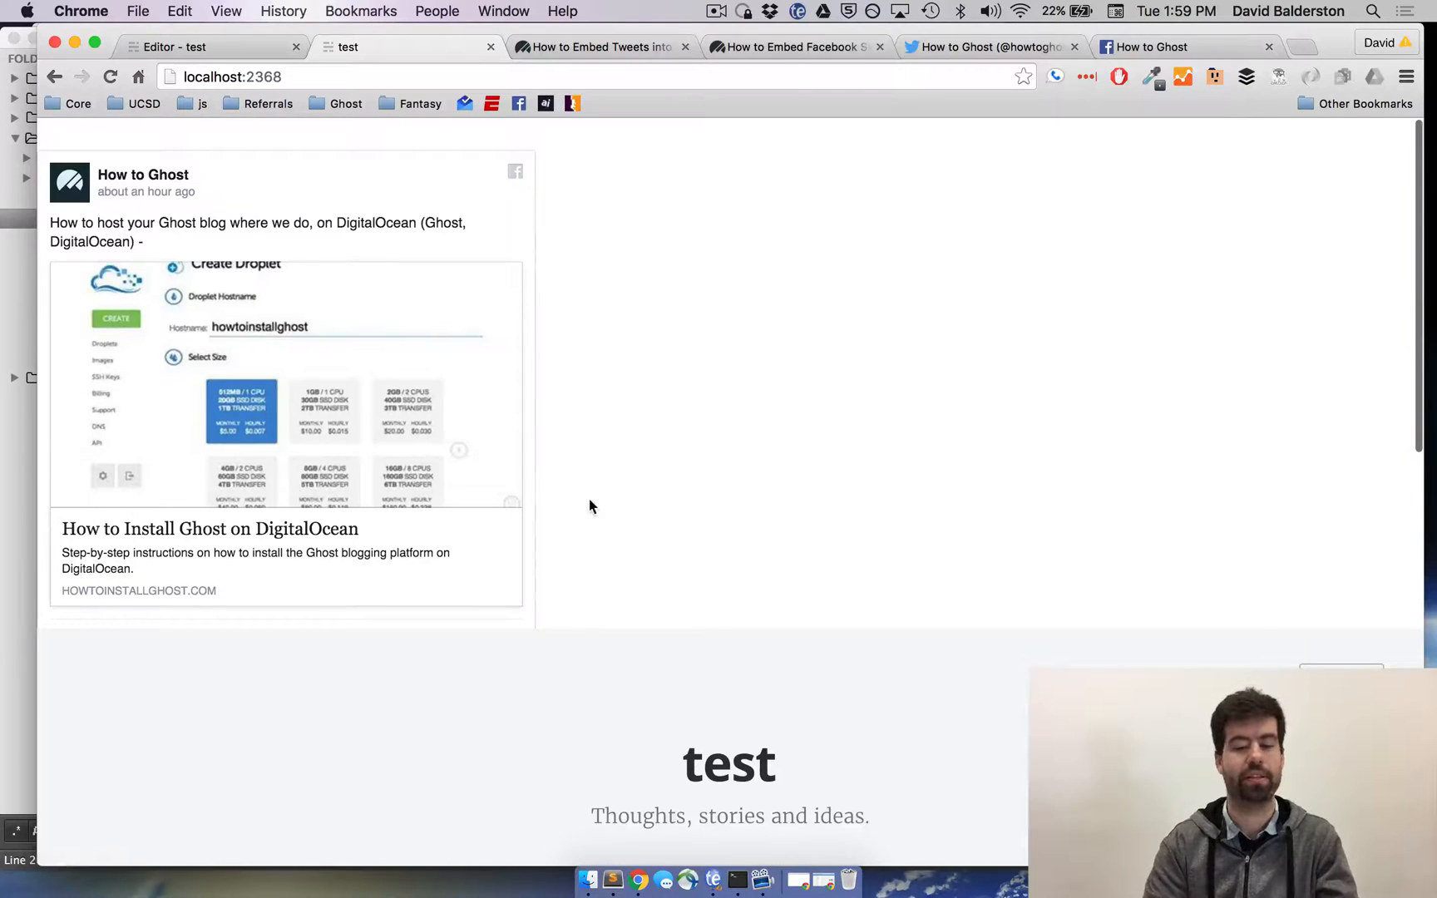
pyautogui.moveTo(414, 394)
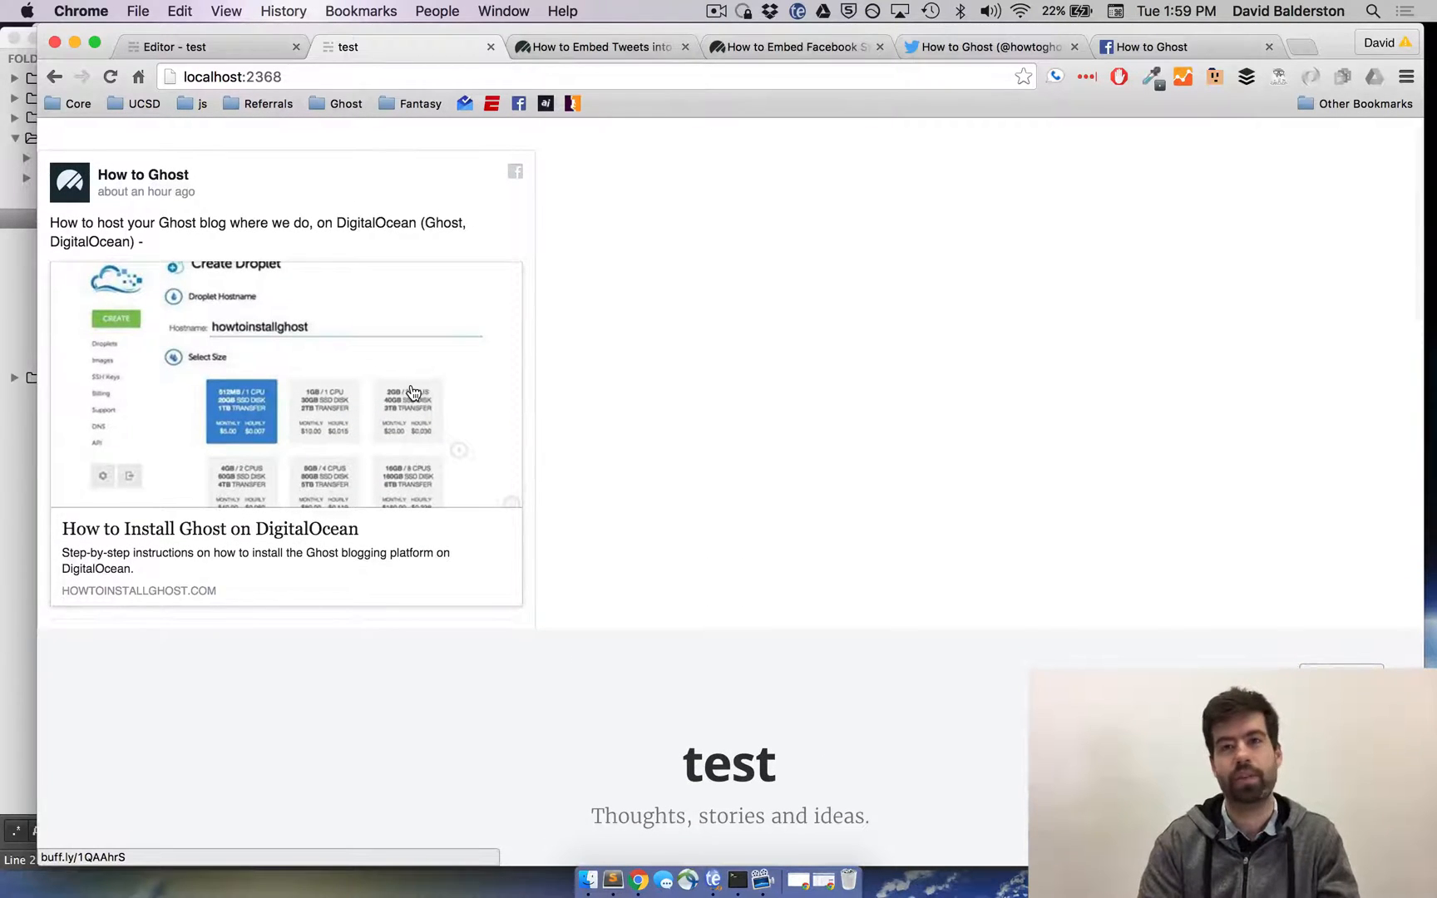